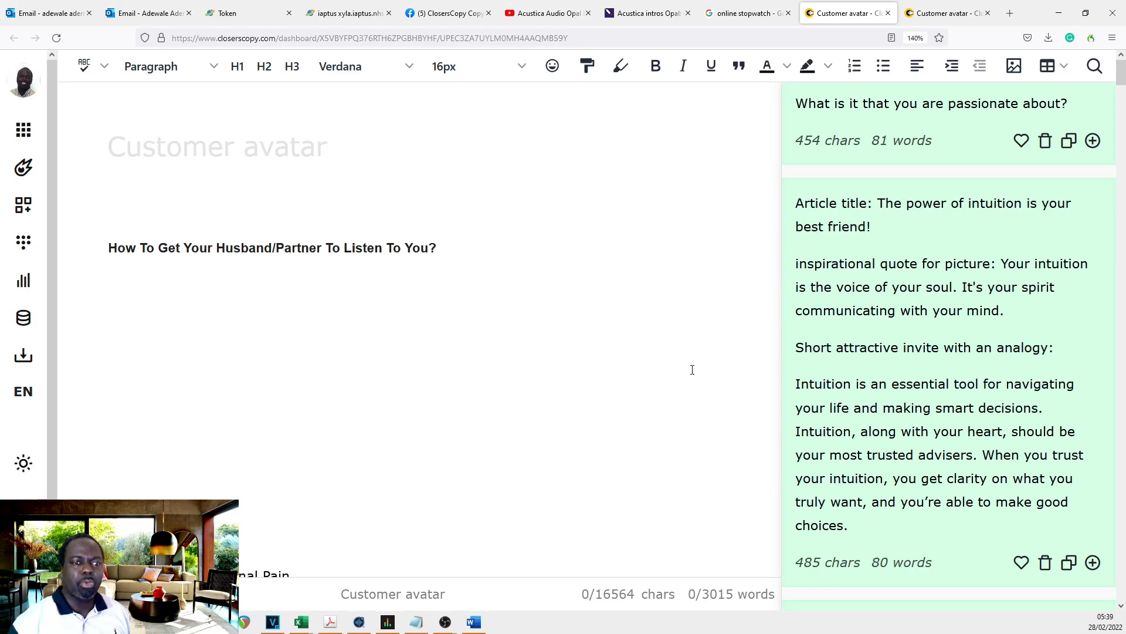
Step: Review the generated posts and select the inspirational quote of post 1
scroll(down, 3)
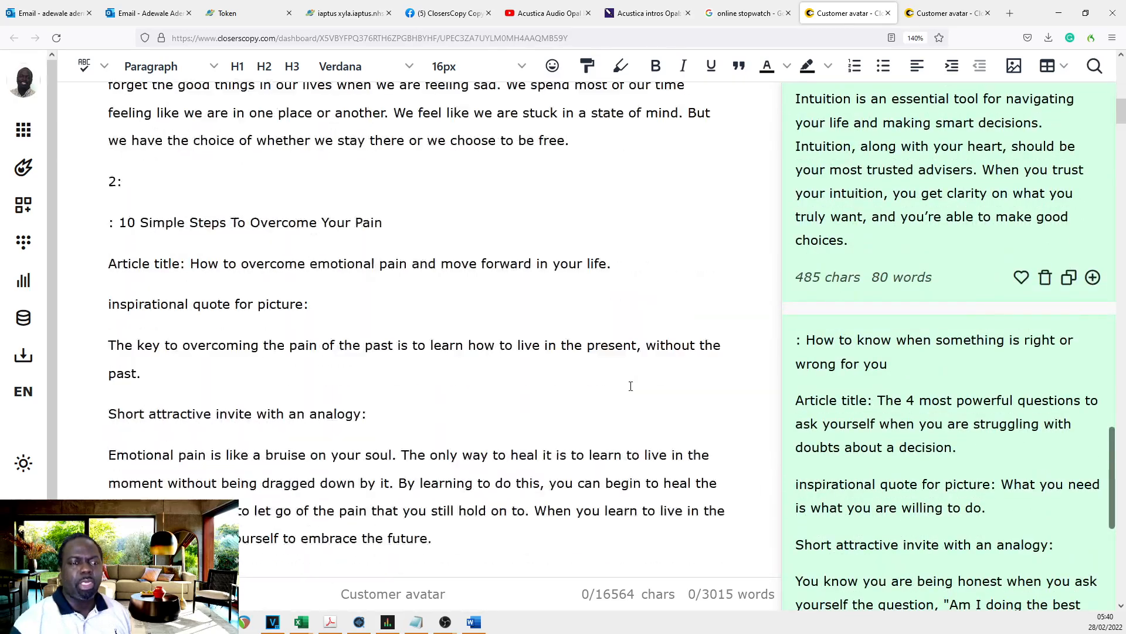
scroll(down, 3)
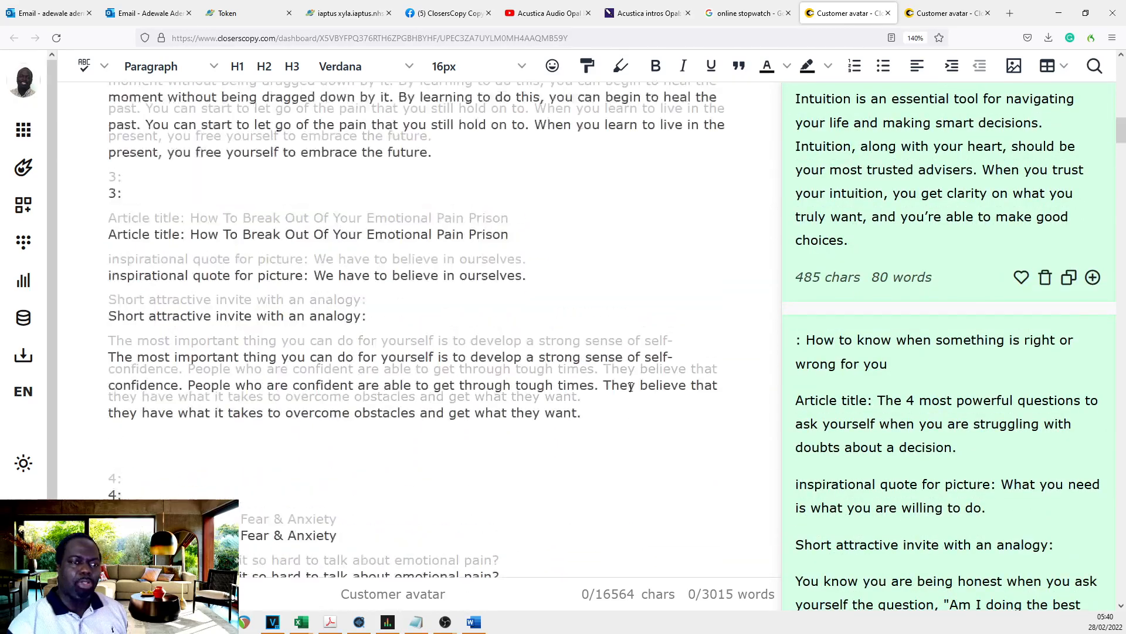
scroll(down, 3)
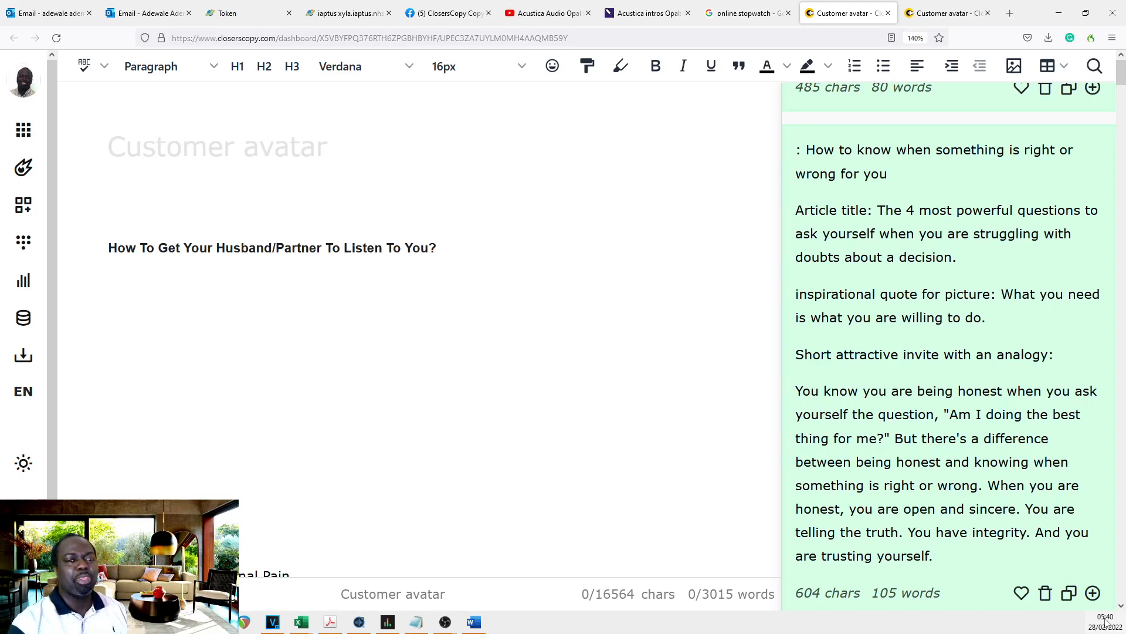
scroll(down, 3)
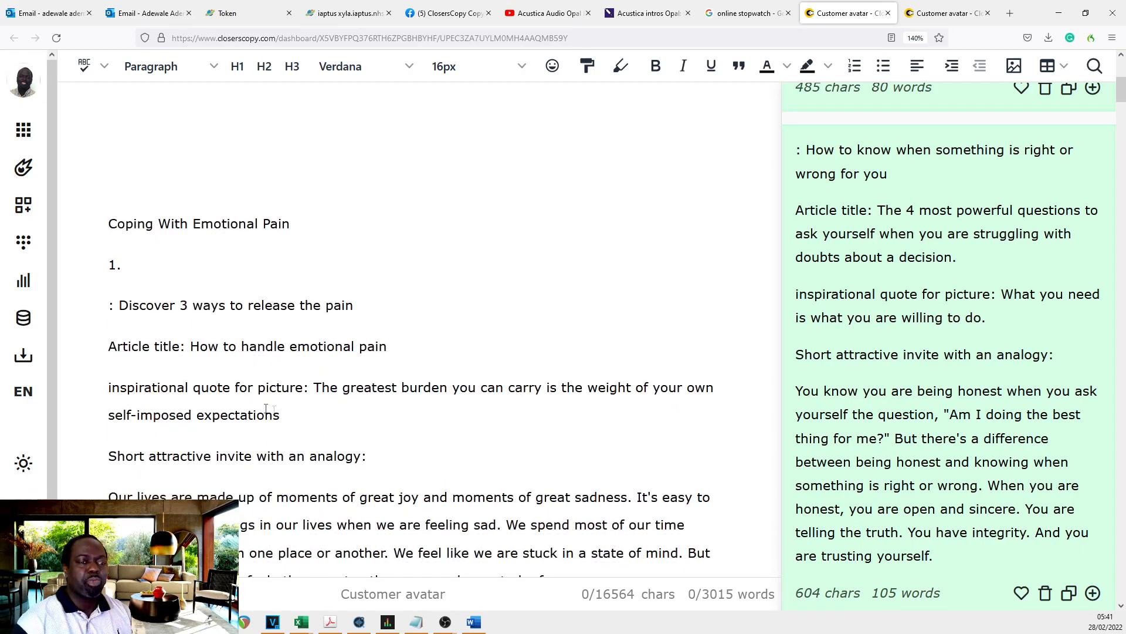
drag(314, 387, 279, 415)
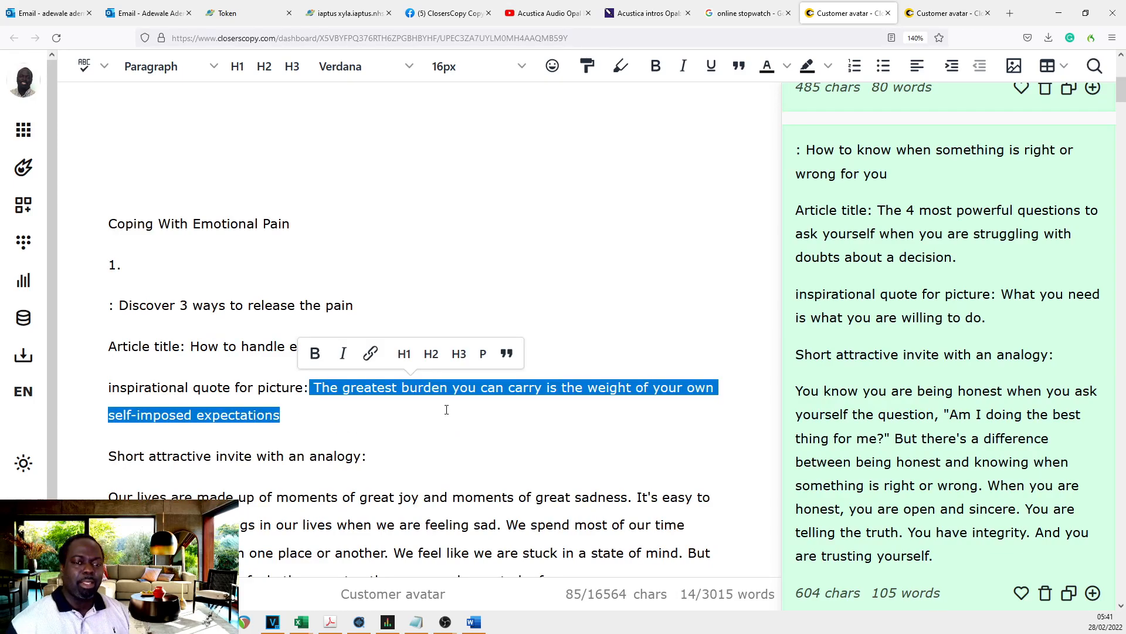
scroll(down, 3)
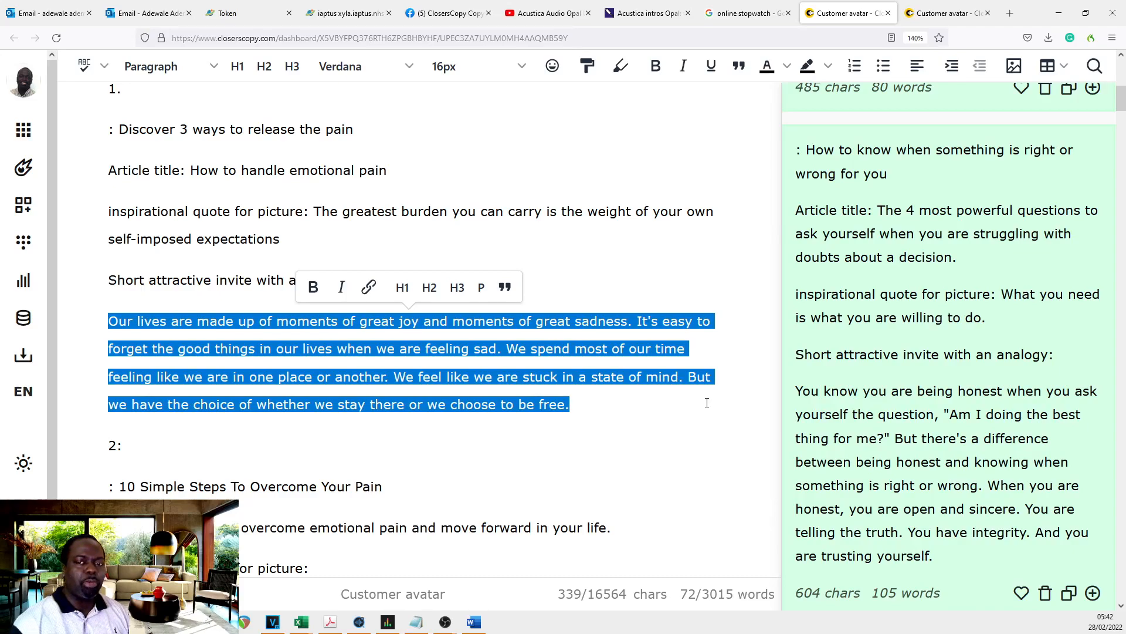
scroll(down, 3)
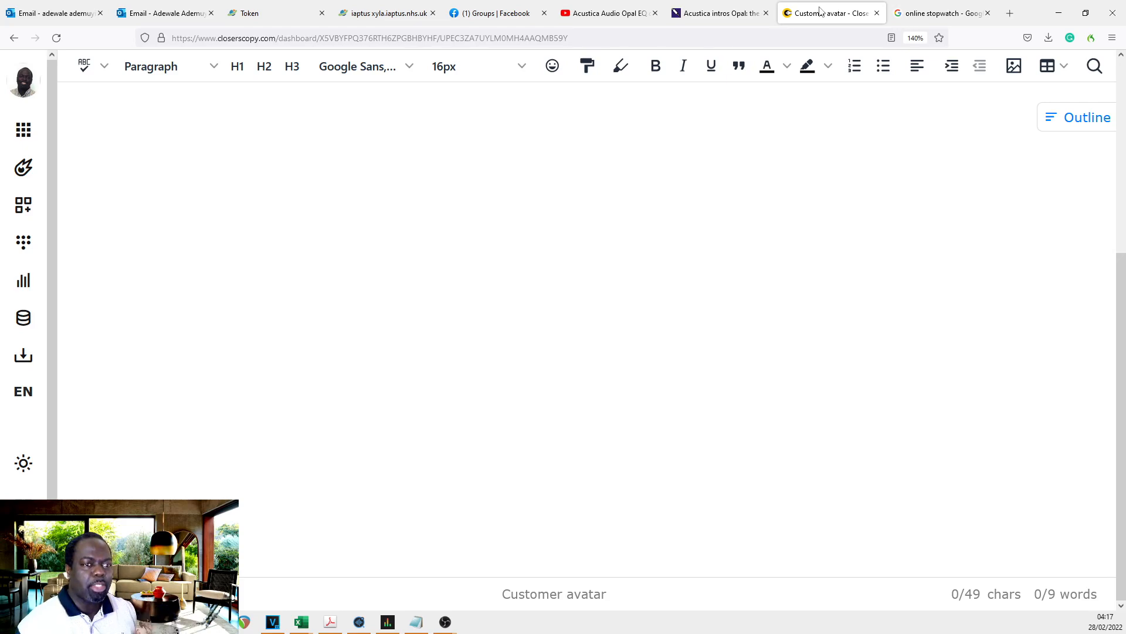
Step: Bring the empty Customer avatar document forward and go to the writing frameworks library
click(268, 169)
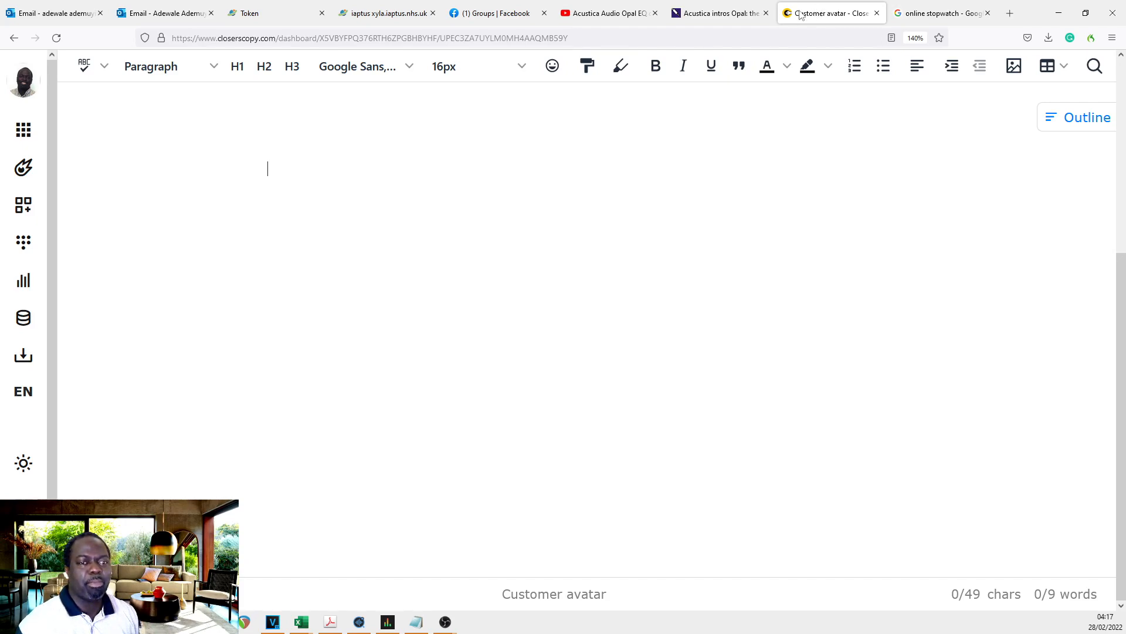
mouse_move(23, 204)
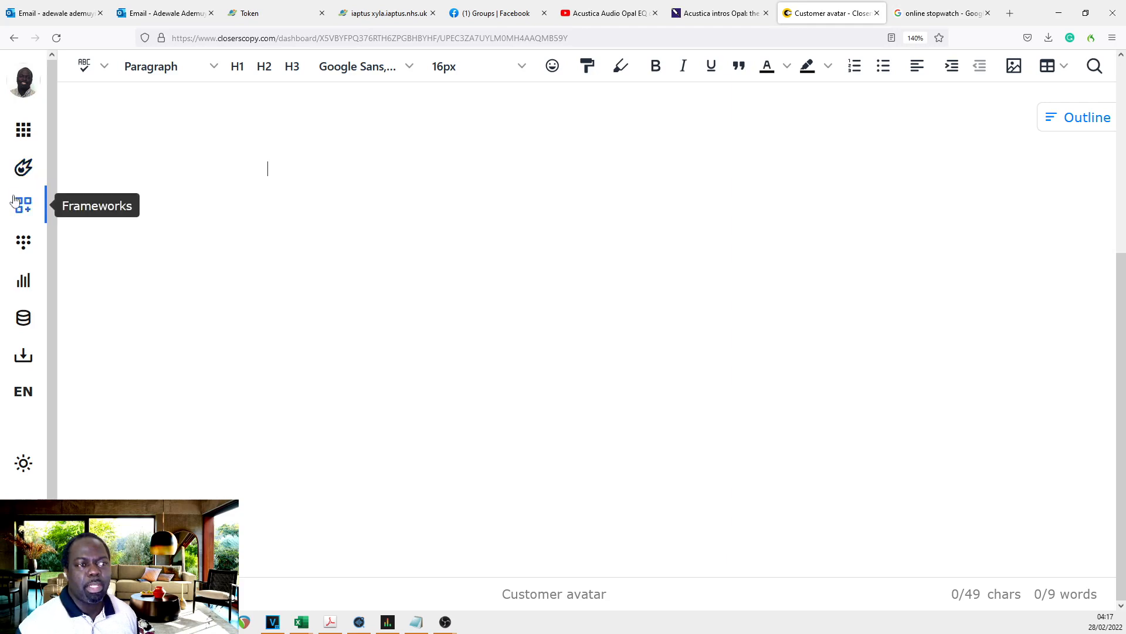
click(22, 205)
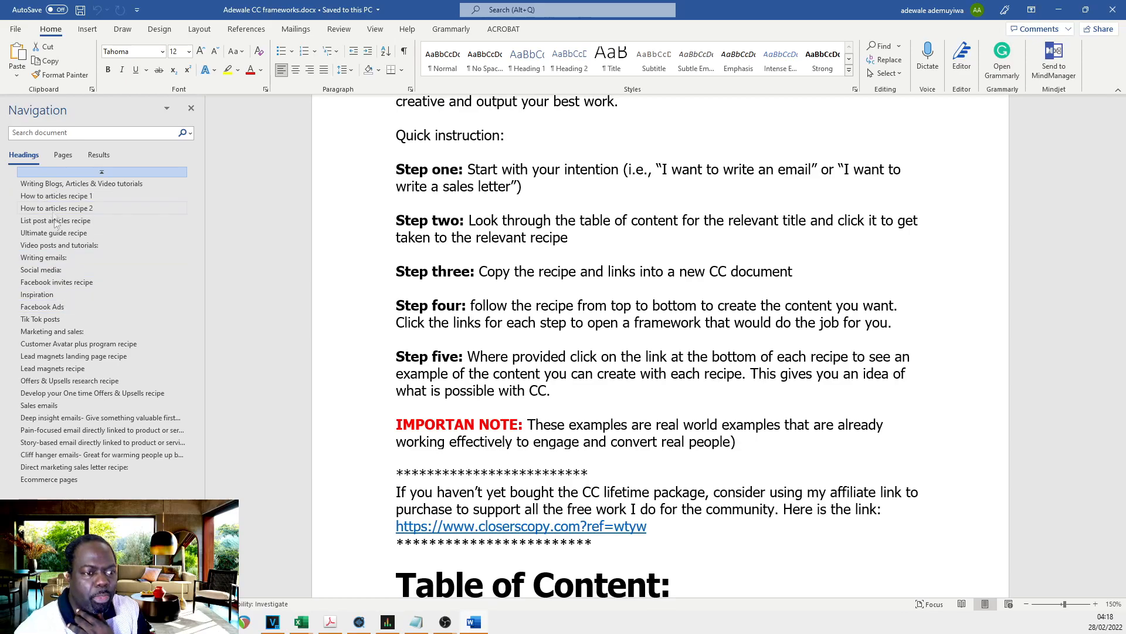
Step: Jump to the Facebook invites recipe and follow its framework link into Closers Copy
click(56, 281)
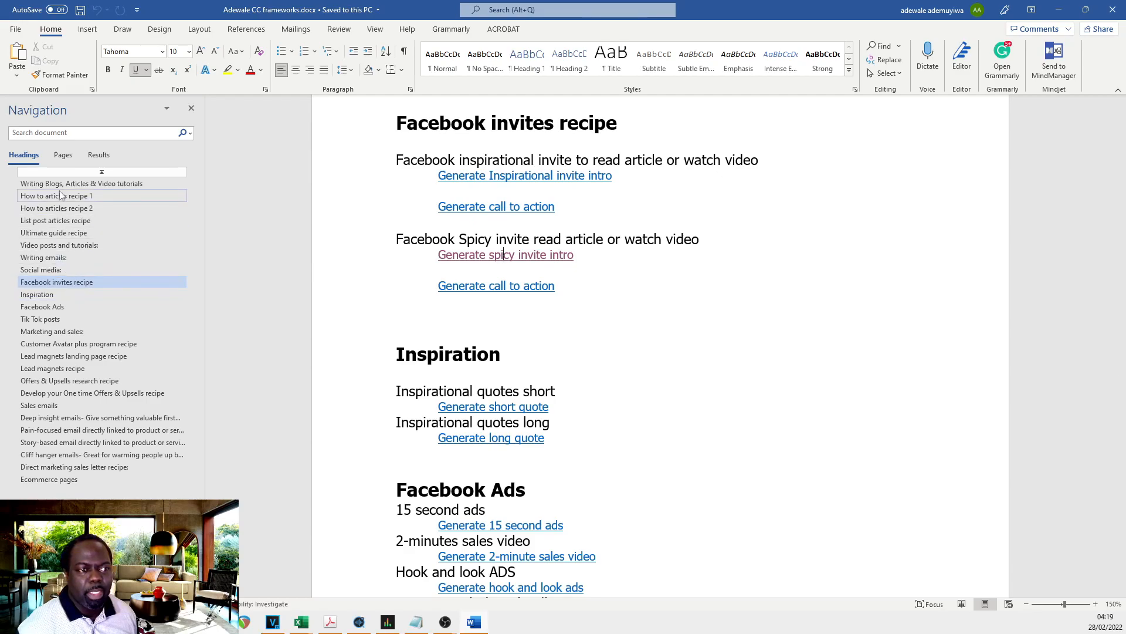
click(58, 195)
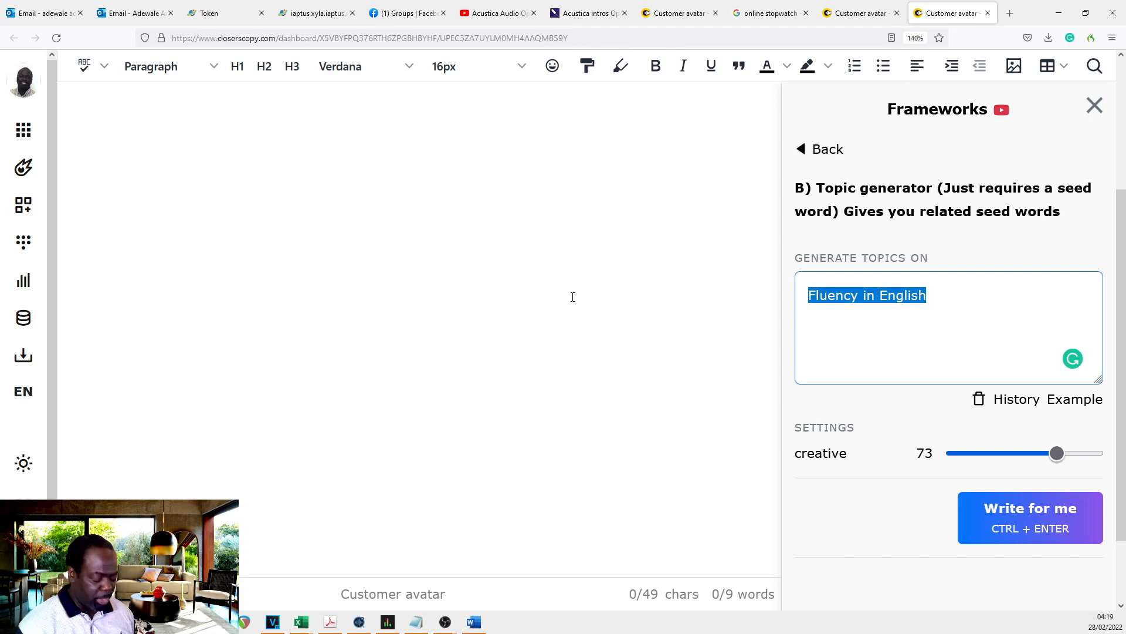
Step: Generate topic ideas on coping better emotionally and pick out 'Coping With Emotional Pain'
text(cope better emotionally)
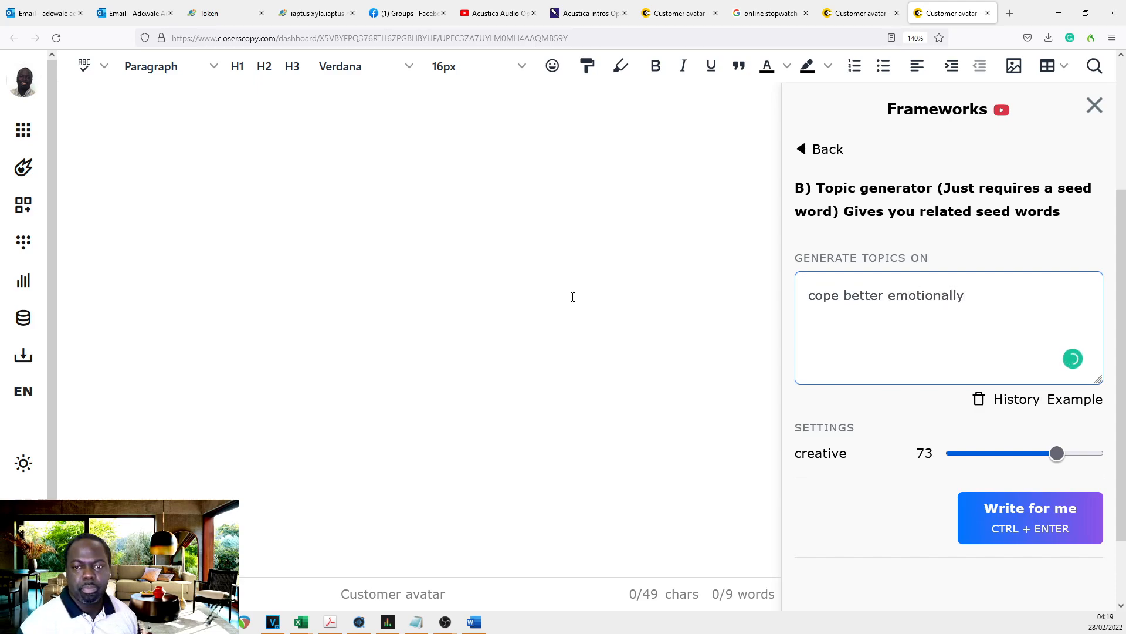
click(1029, 518)
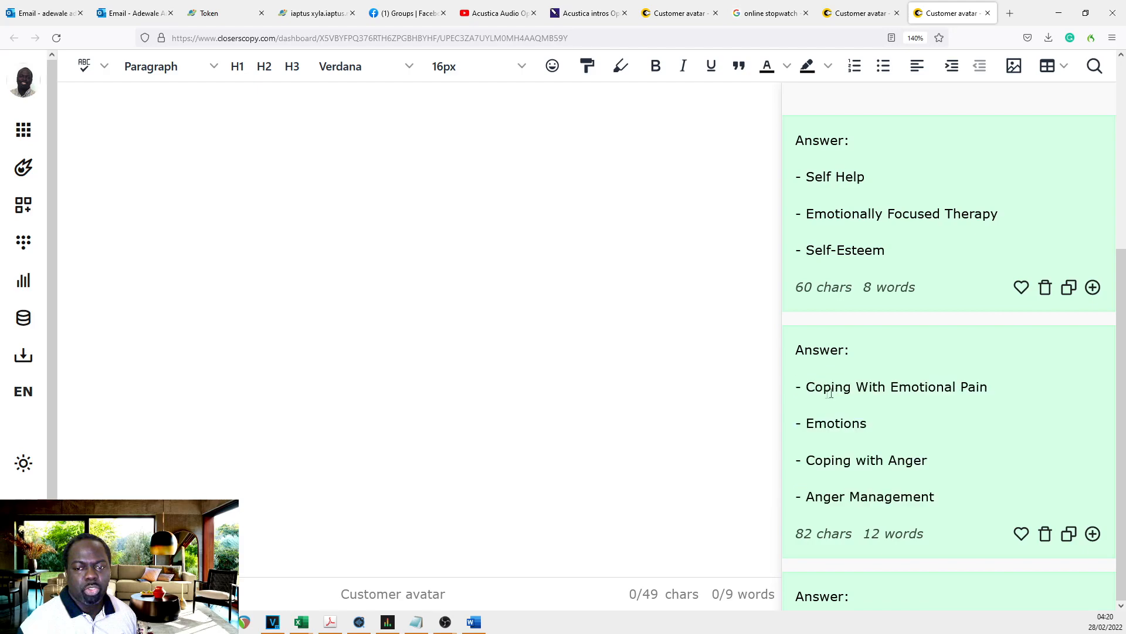
double_click(870, 496)
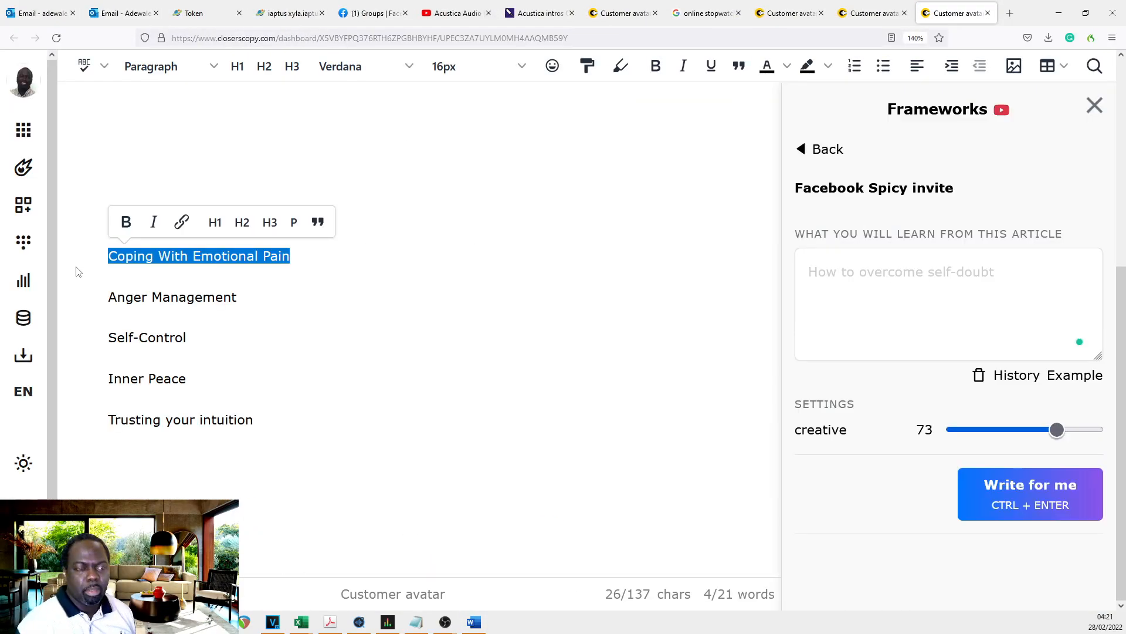
Step: Generate Facebook Spicy invites for 'Coping With Emotional Pain', label them 1, and generate another batch
click(917, 280)
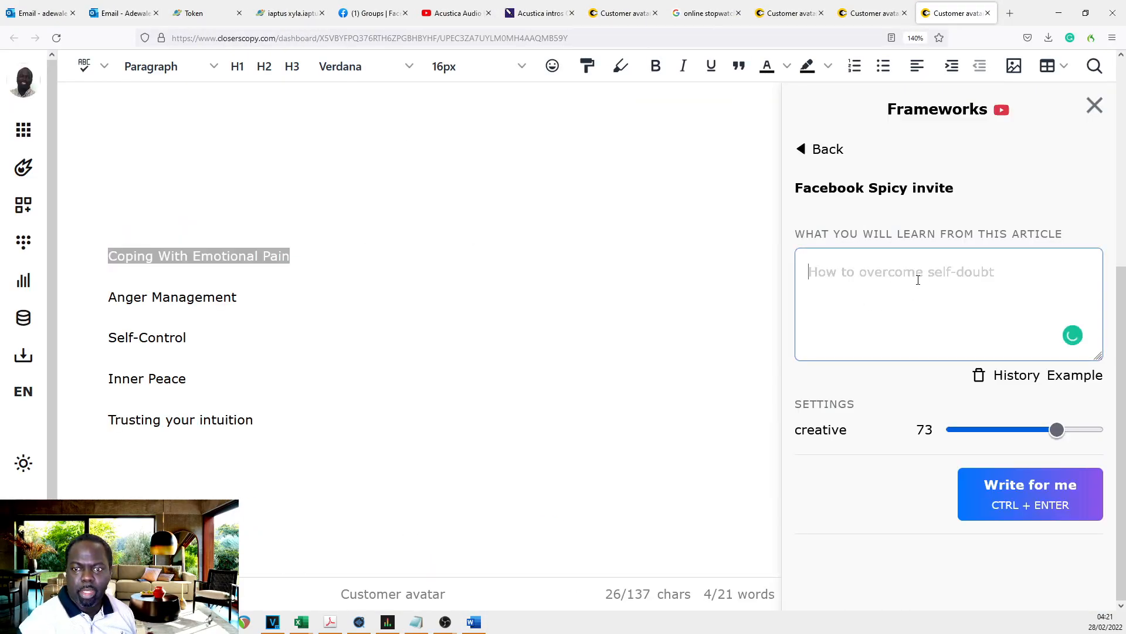
click(1029, 494)
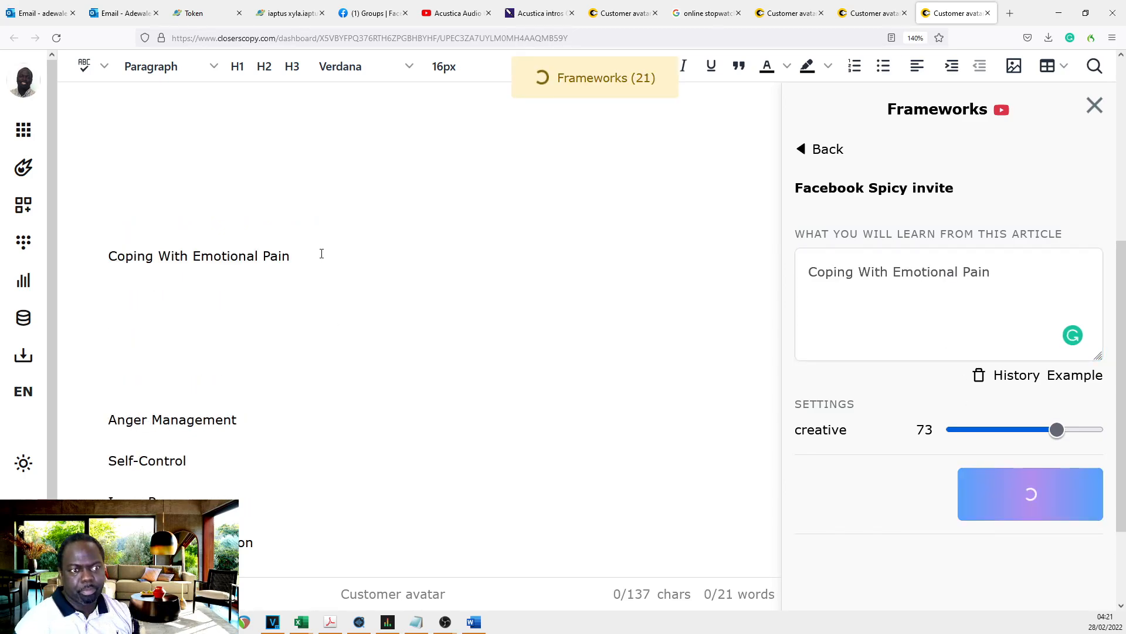
click(1030, 493)
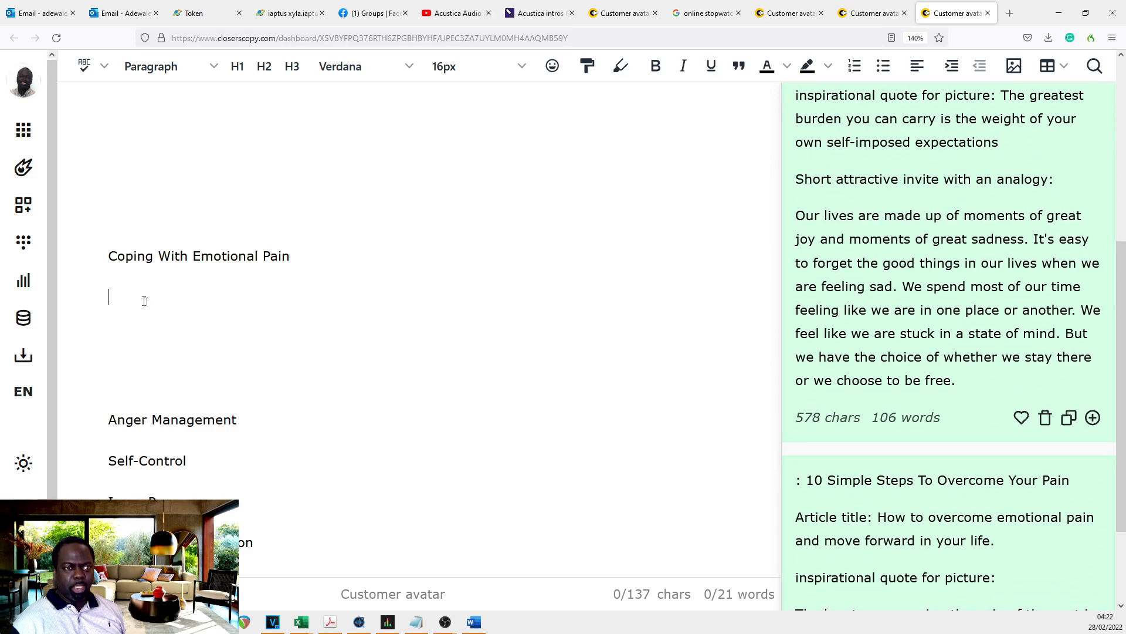
text(1)
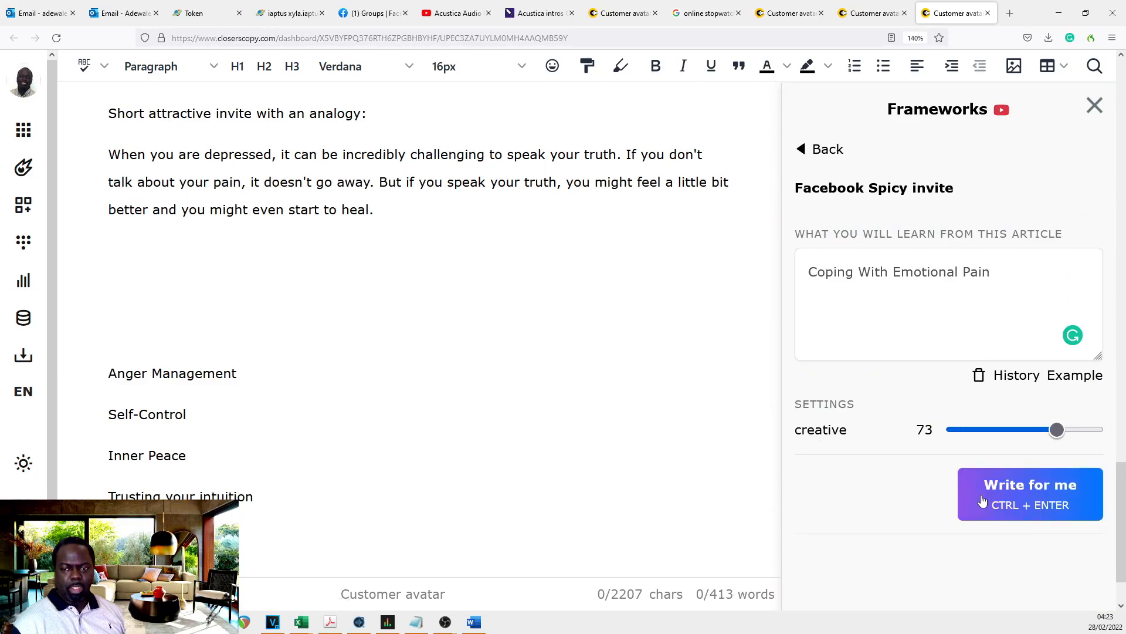
click(1030, 484)
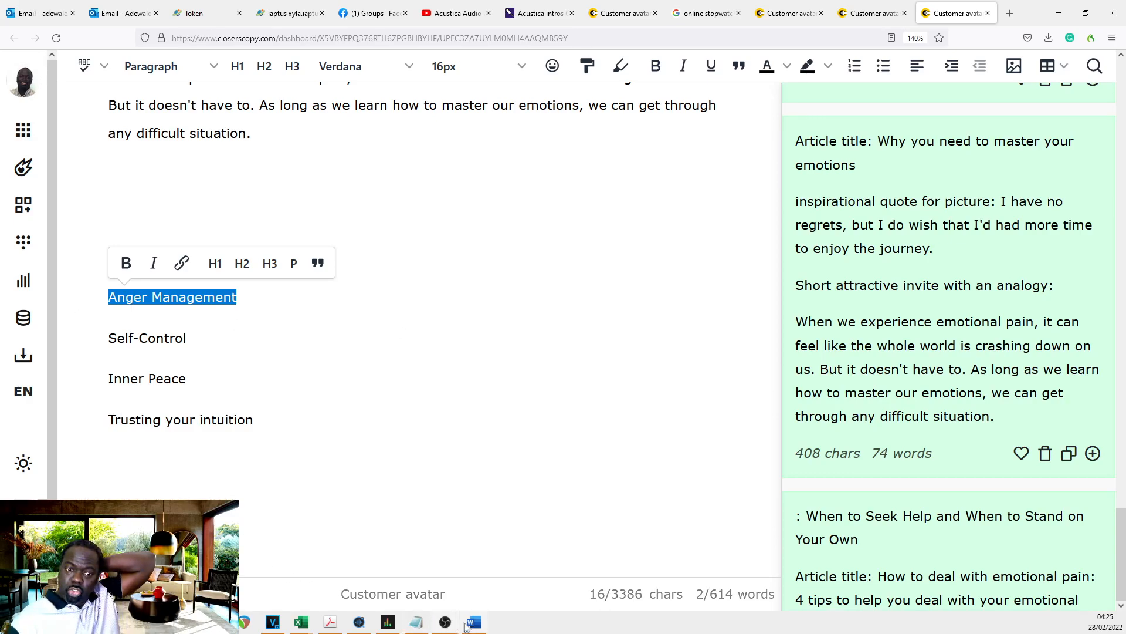
Step: From the Word guide's Tik Tok posts recipe, launch the short practical tutorials framework
click(473, 621)
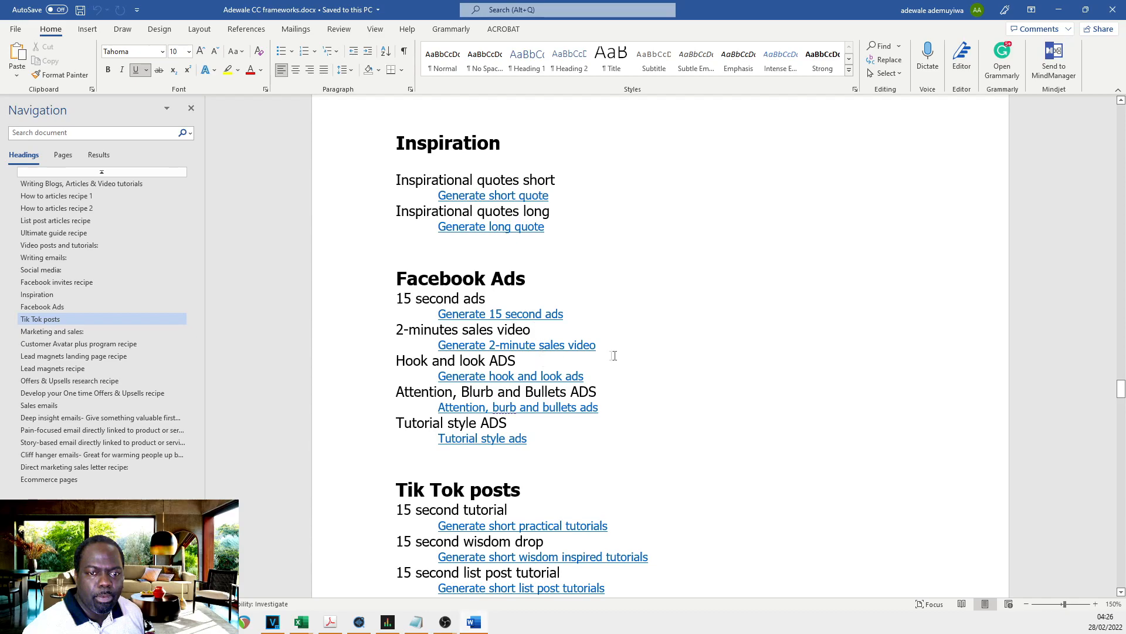
mouse_move(534, 318)
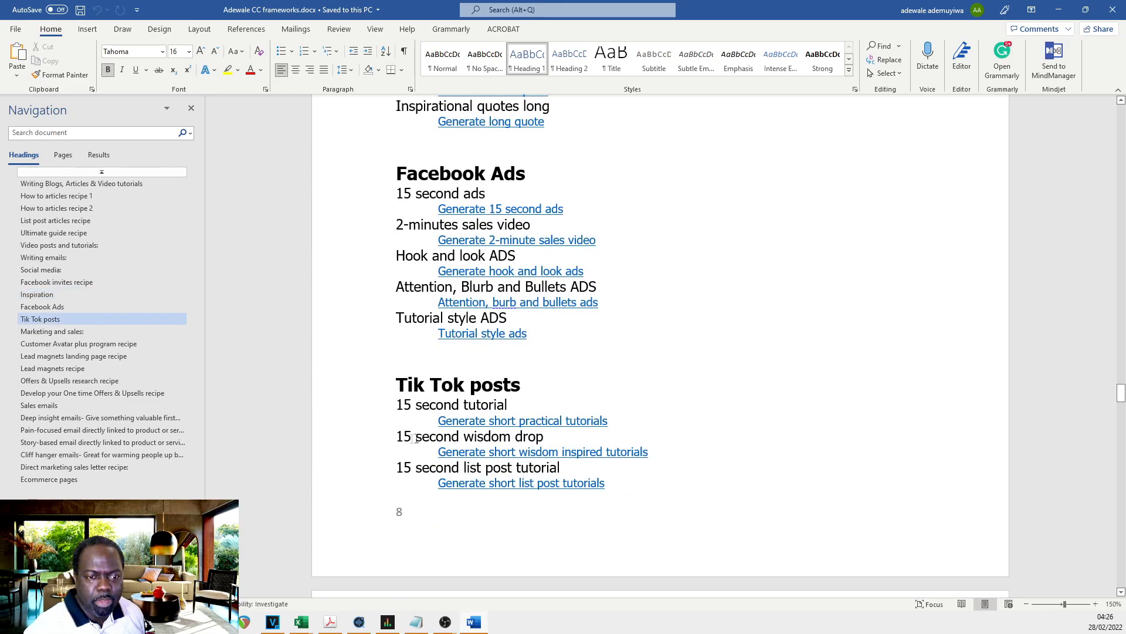
mouse_move(522, 420)
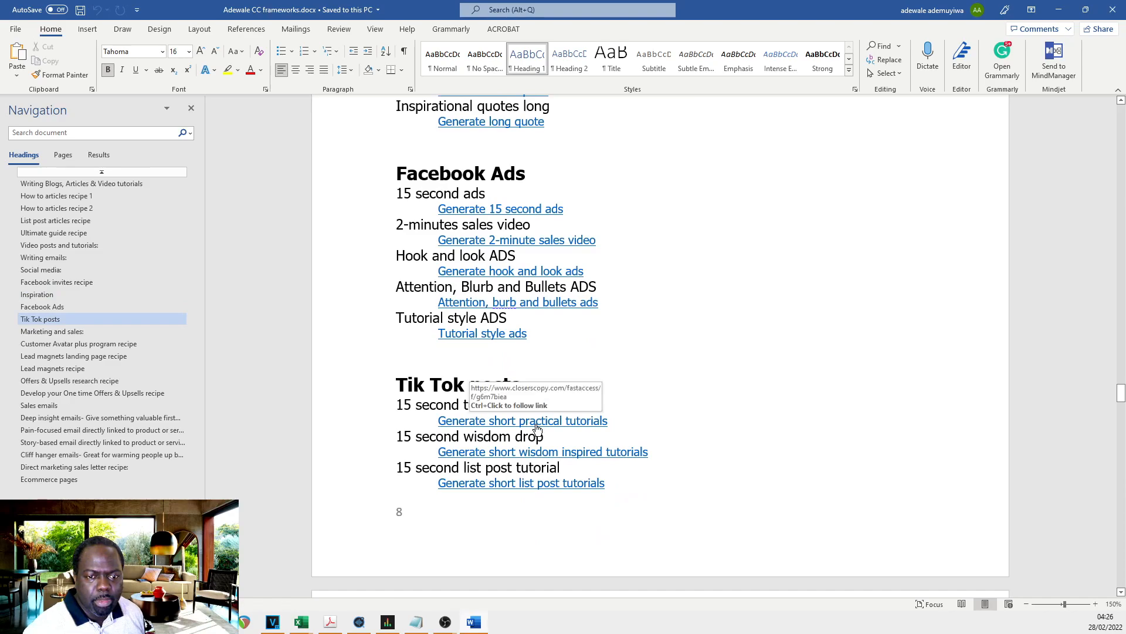
click(522, 420)
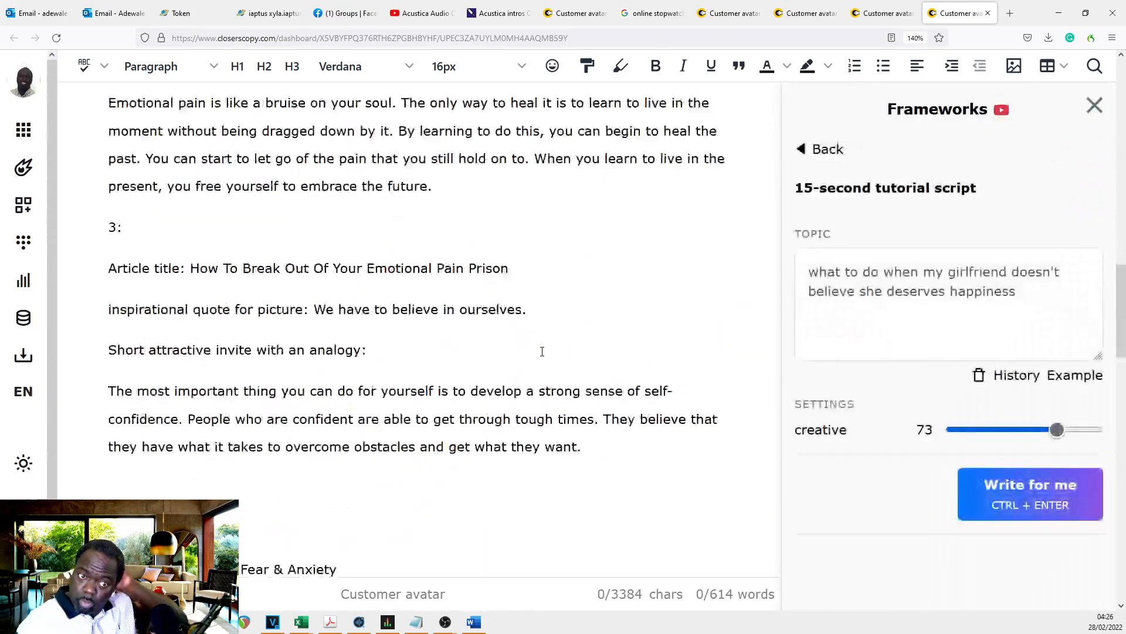
Step: Generate 15-second anger-management tutorial scripts, select the misguided position passage and label it 7
click(1030, 493)
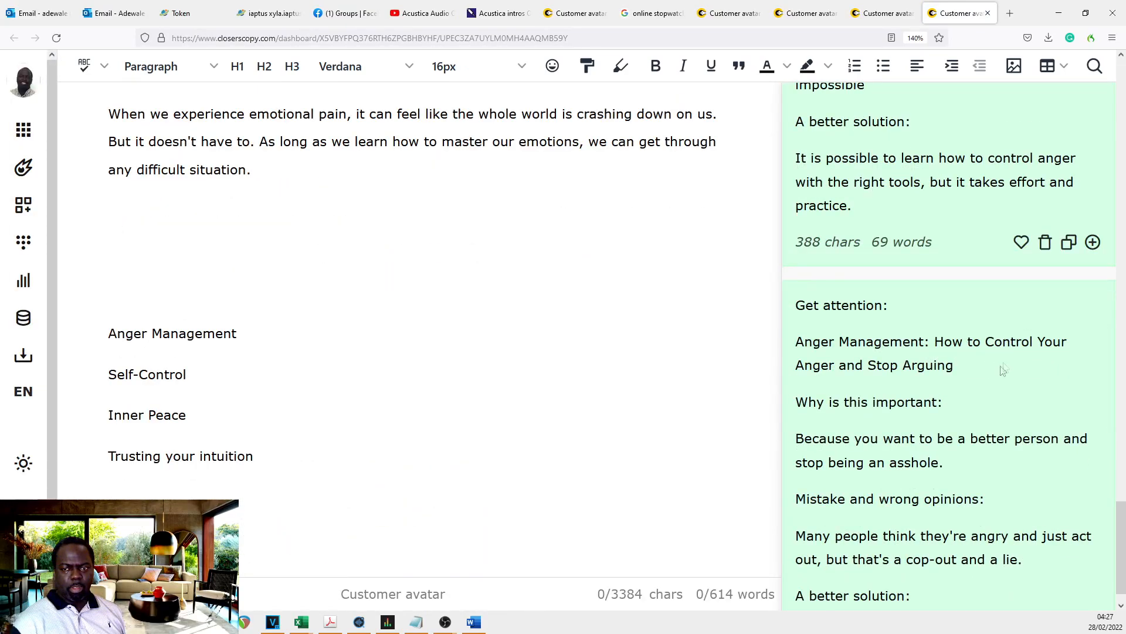
scroll(down, 3)
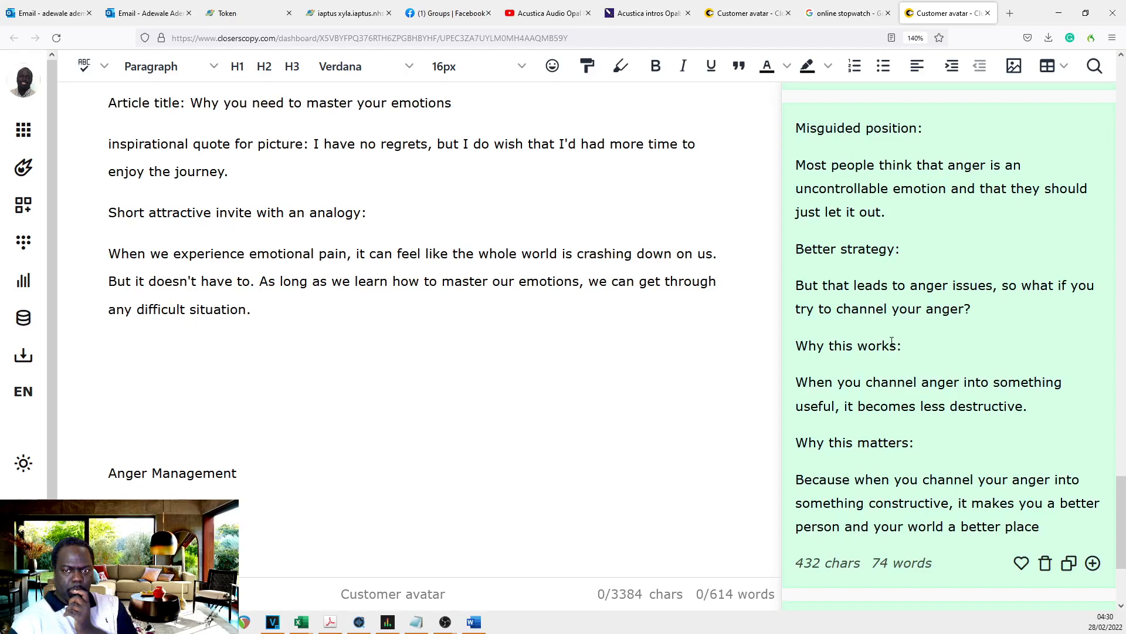
scroll(down, 3)
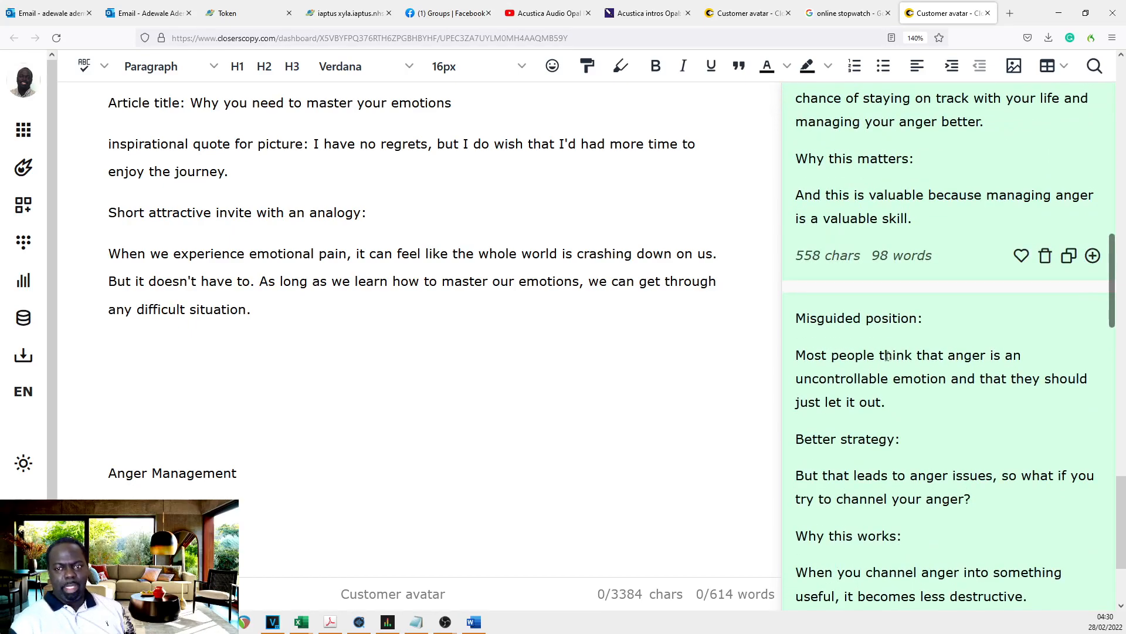
drag(796, 317, 886, 401)
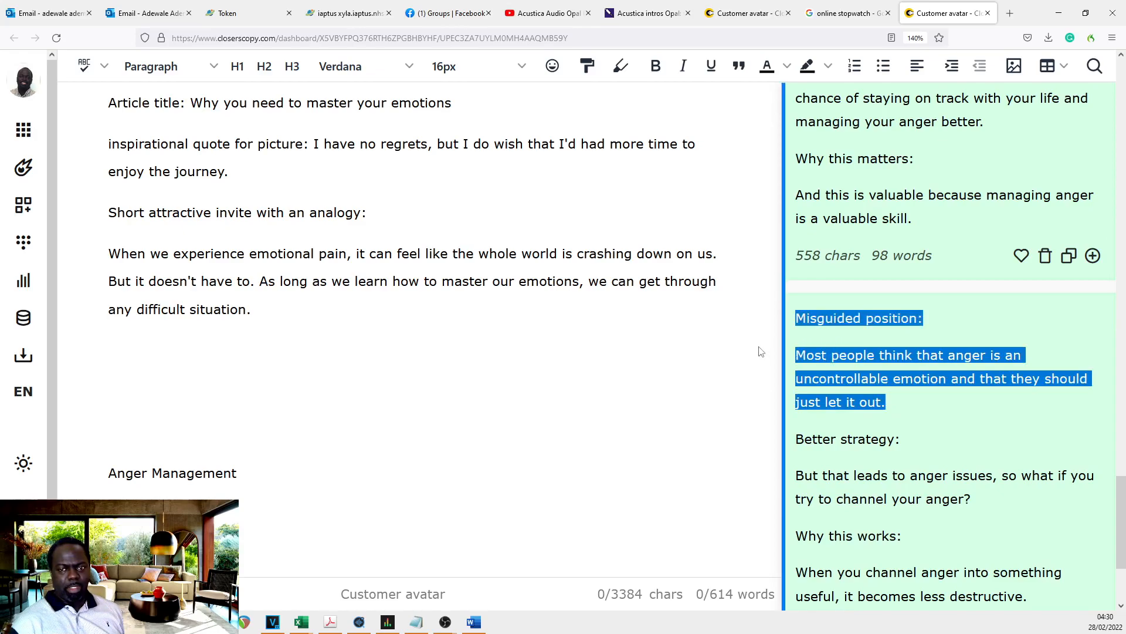
mouse_move(758, 352)
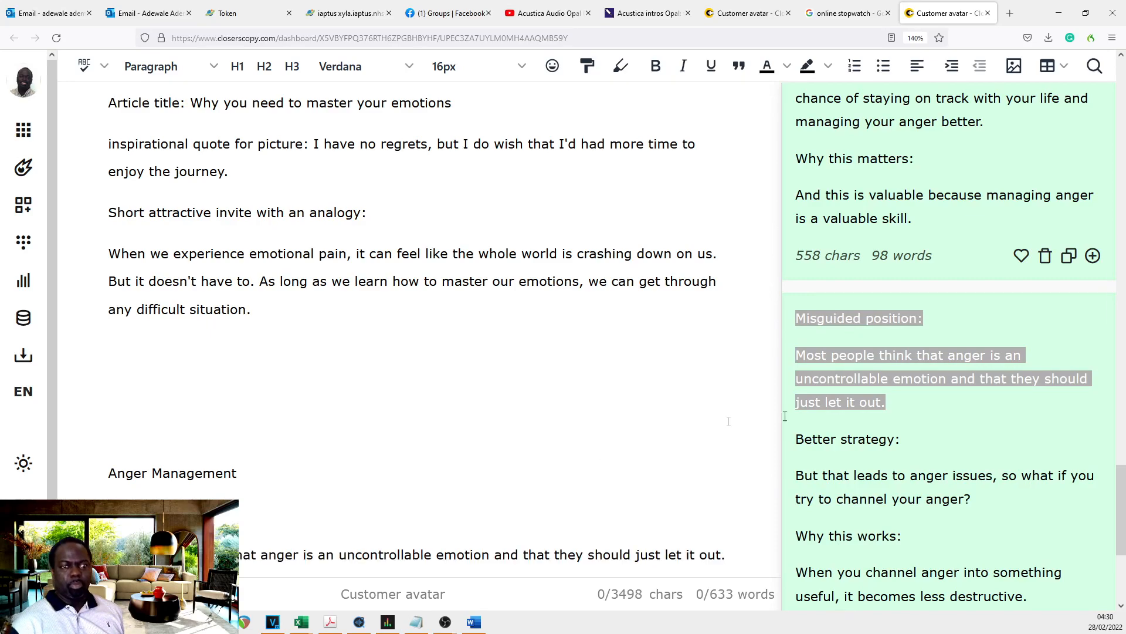
scroll(down, 3)
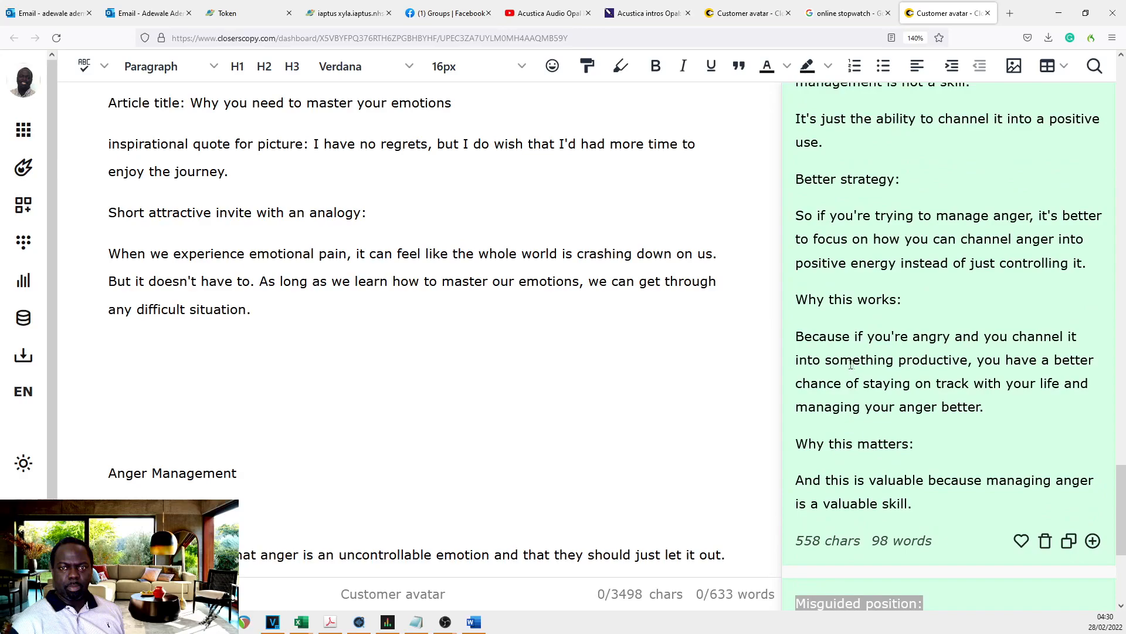
scroll(down, 3)
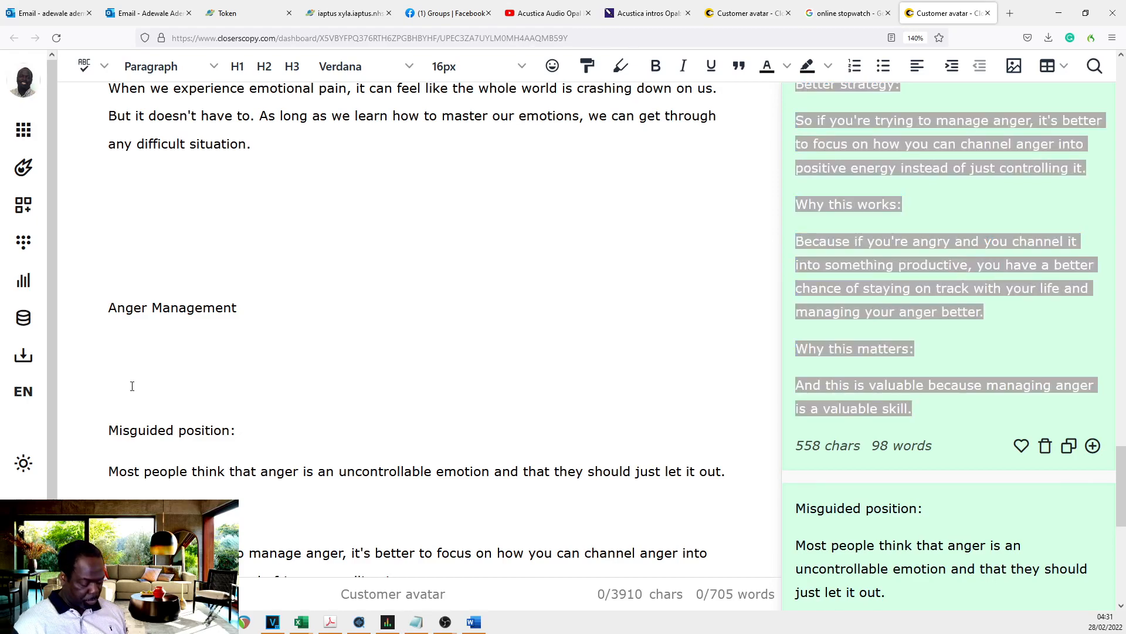
text(7:)
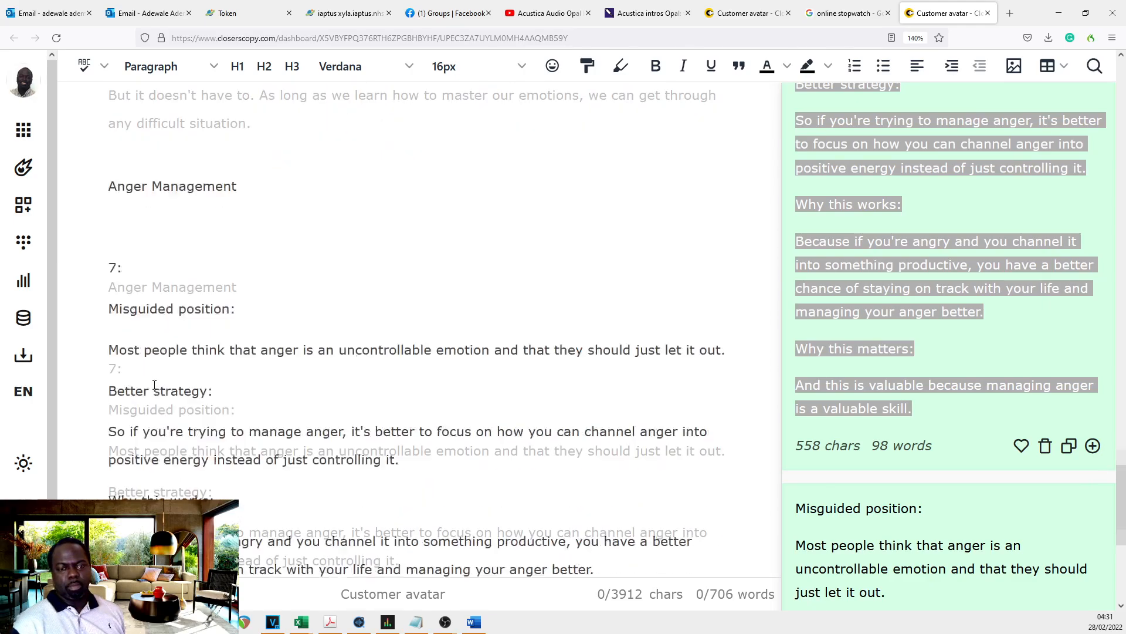
scroll(down, 3)
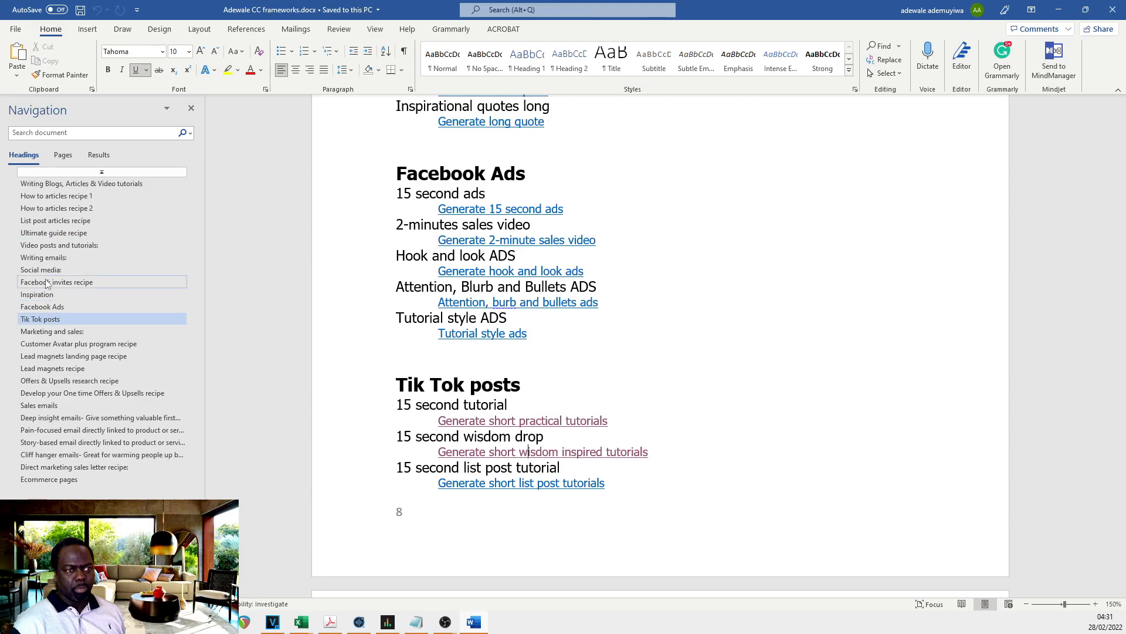
Step: Jump to the Facebook invites recipe heading in the Word Navigation pane
click(57, 281)
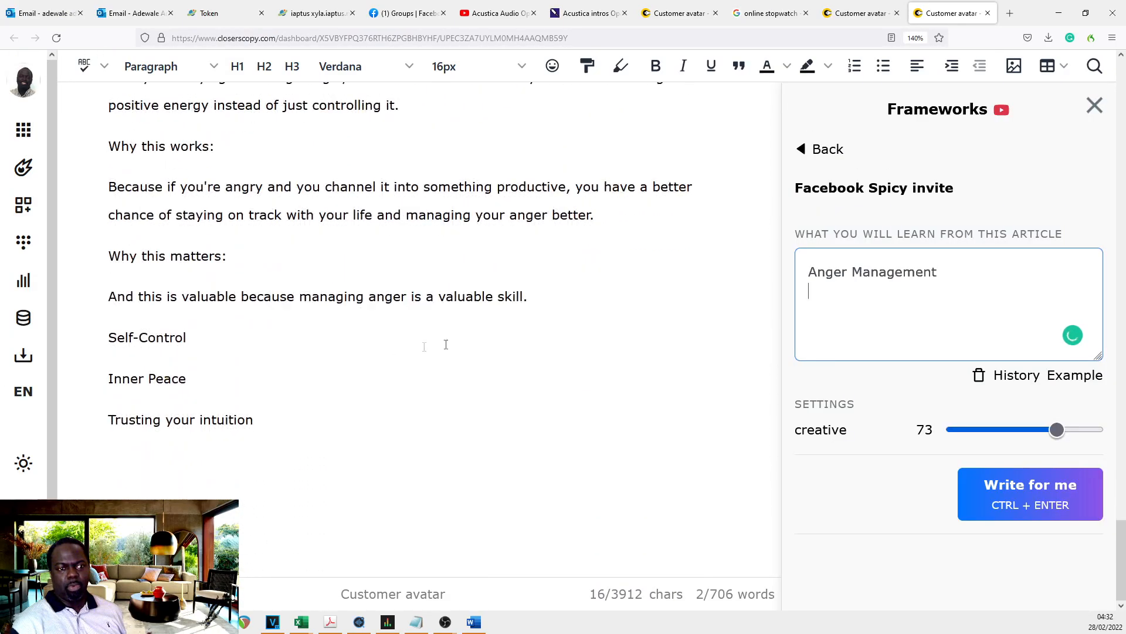
Step: Generate Facebook Spicy invites for 'Anger Management' and regenerate another batch
click(1029, 494)
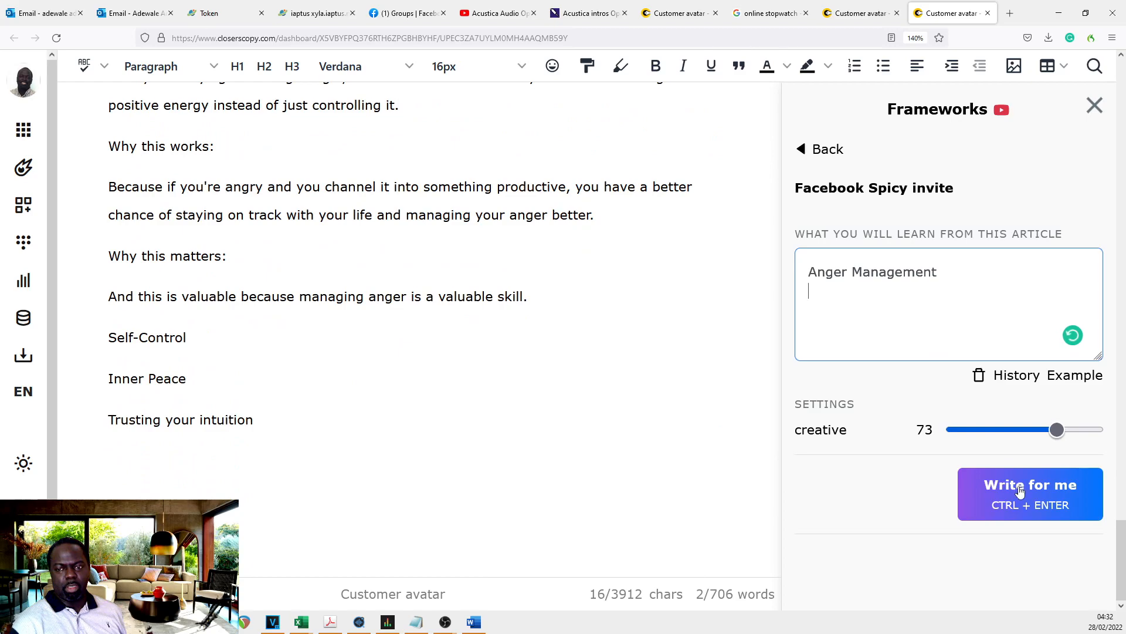
click(1030, 494)
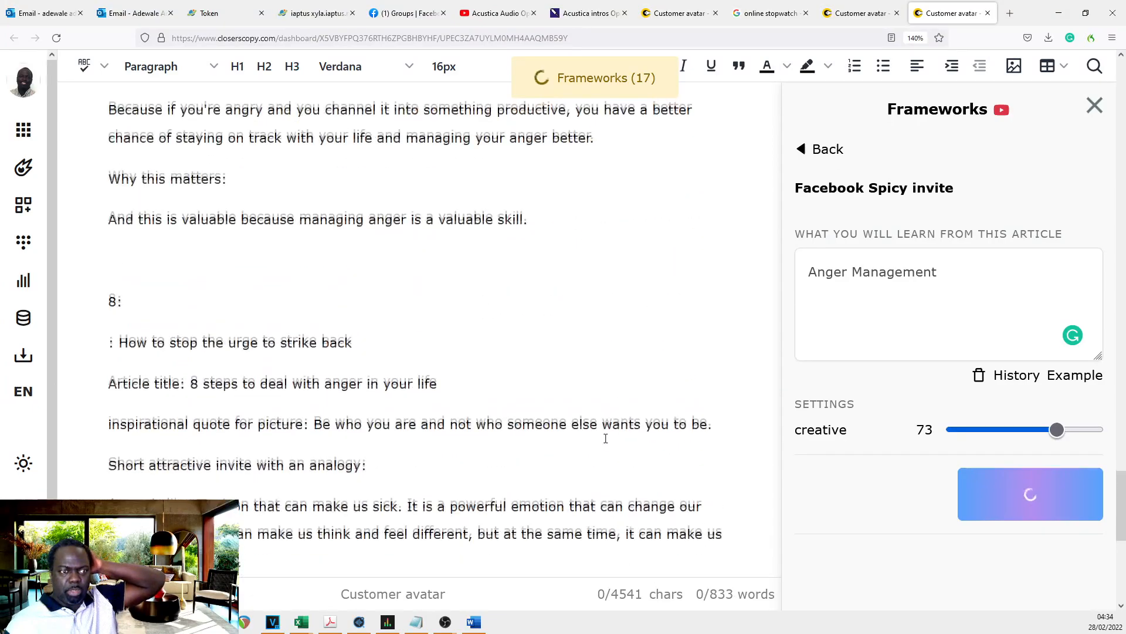
scroll(down, 3)
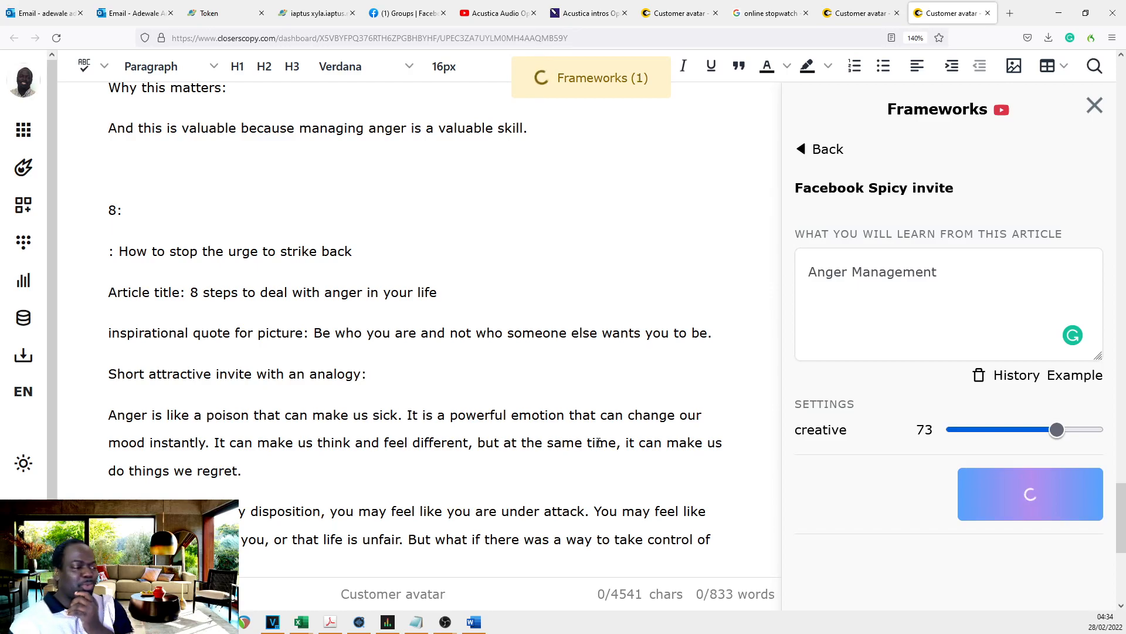
click(1030, 493)
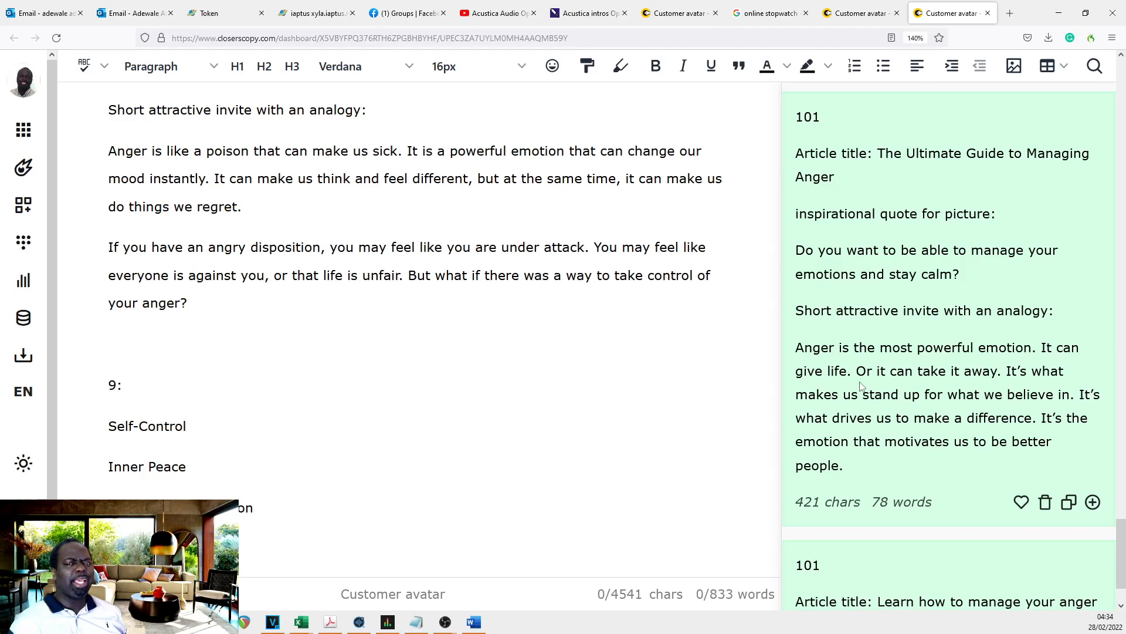
Step: Review the Anger Management results and select candidate analogy passages for items 9 and 10
scroll(down, 3)
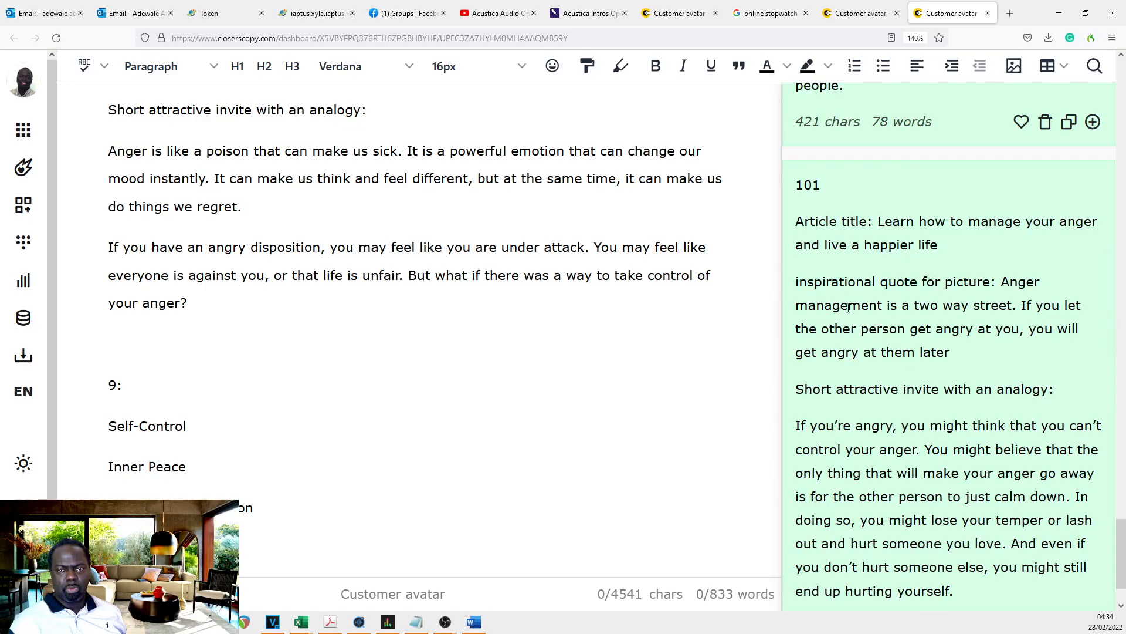
mouse_move(1021, 321)
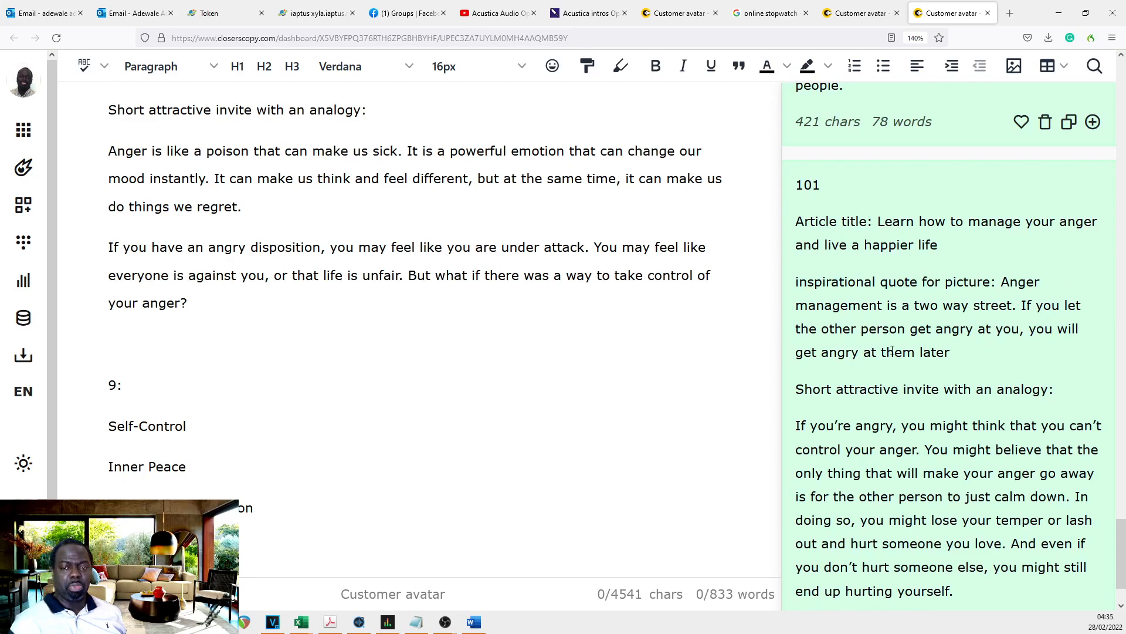
scroll(down, 3)
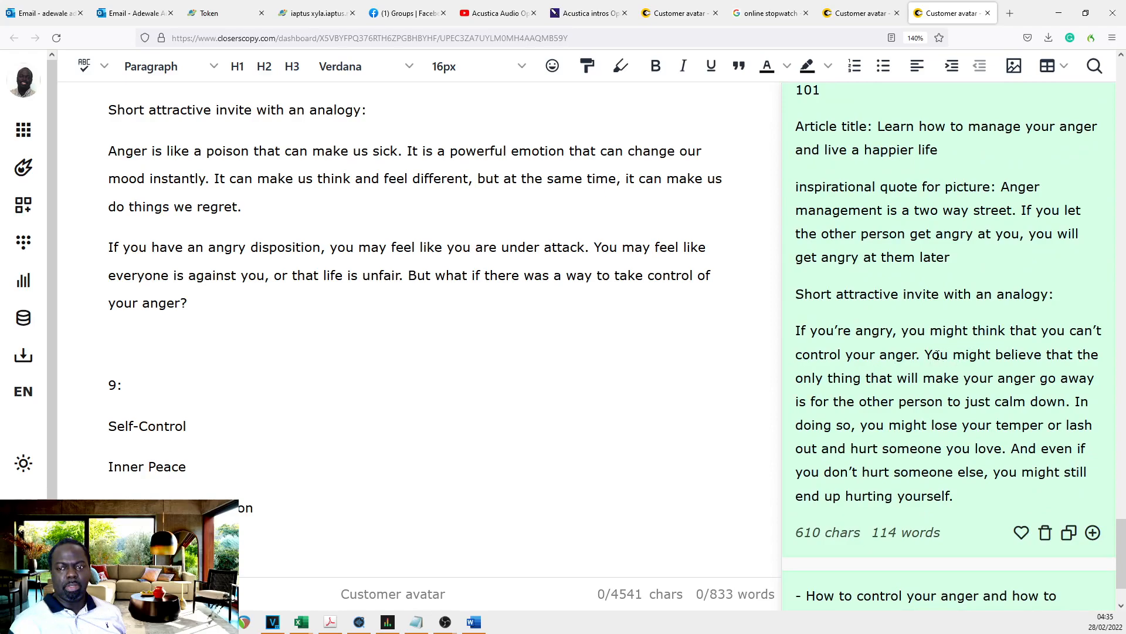
drag(931, 354, 943, 377)
text(10:)
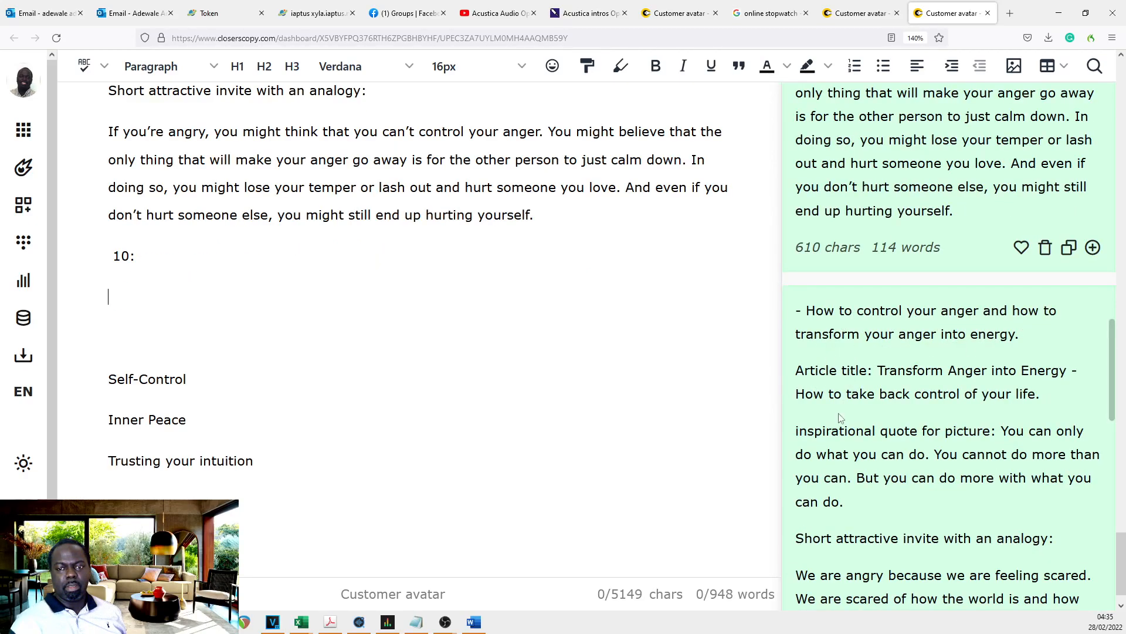
mouse_move(1002, 388)
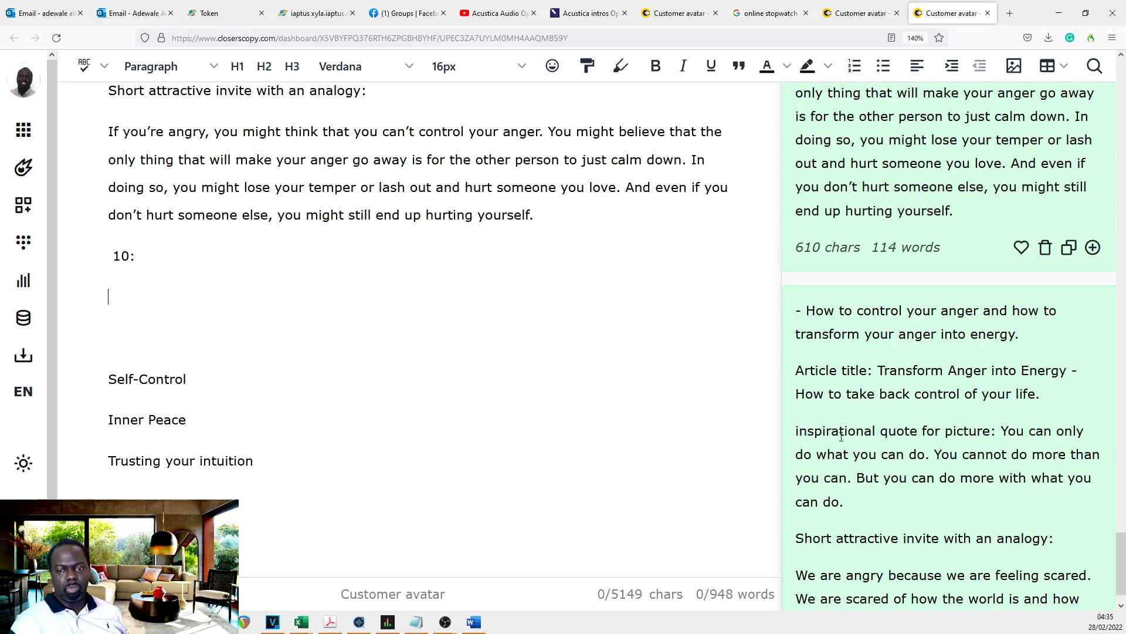
drag(1001, 430, 842, 501)
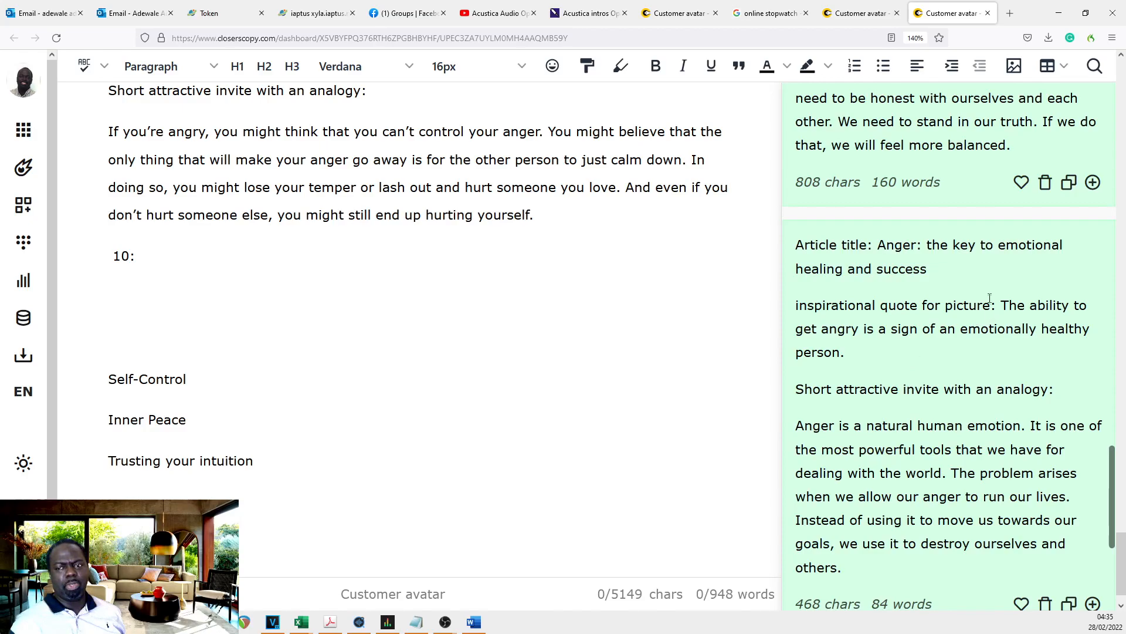
drag(1009, 304, 845, 352)
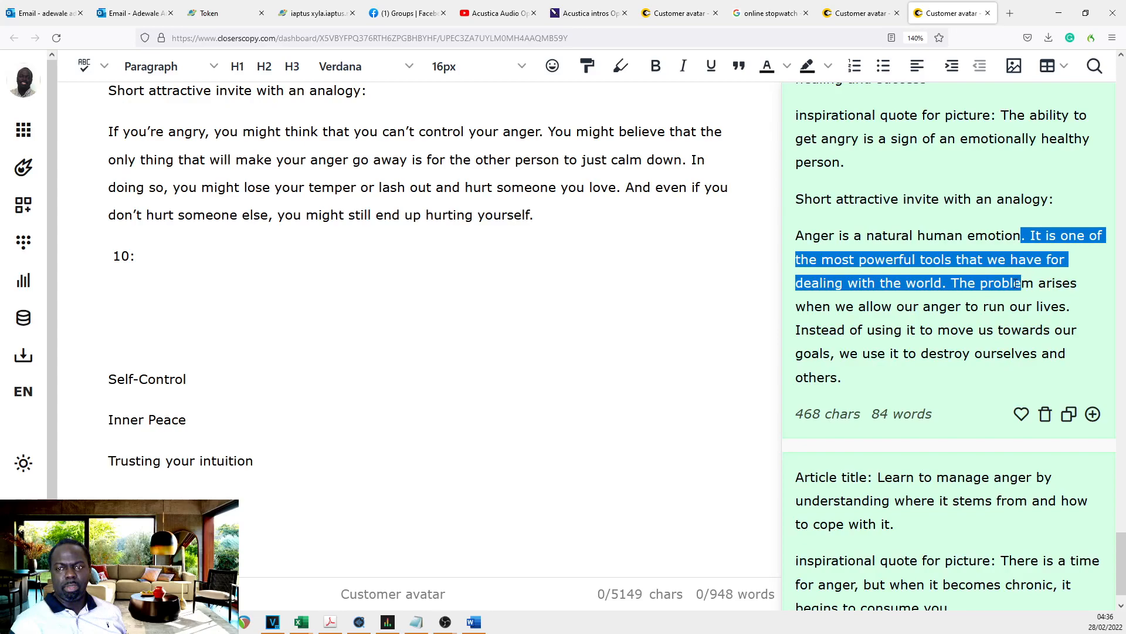
click(992, 322)
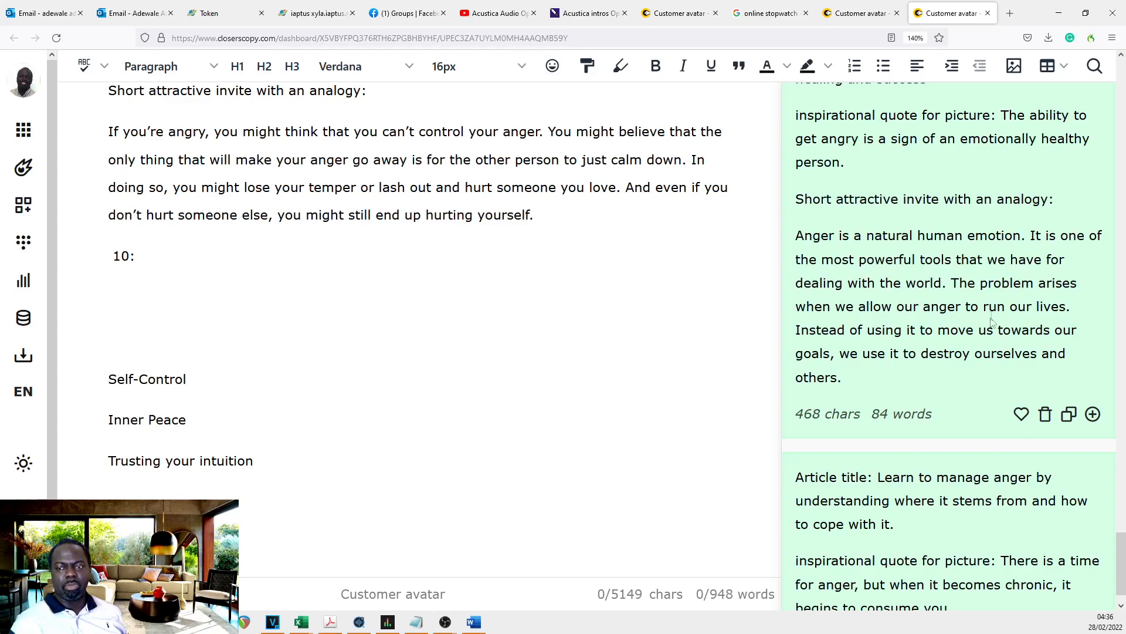
mouse_move(976, 343)
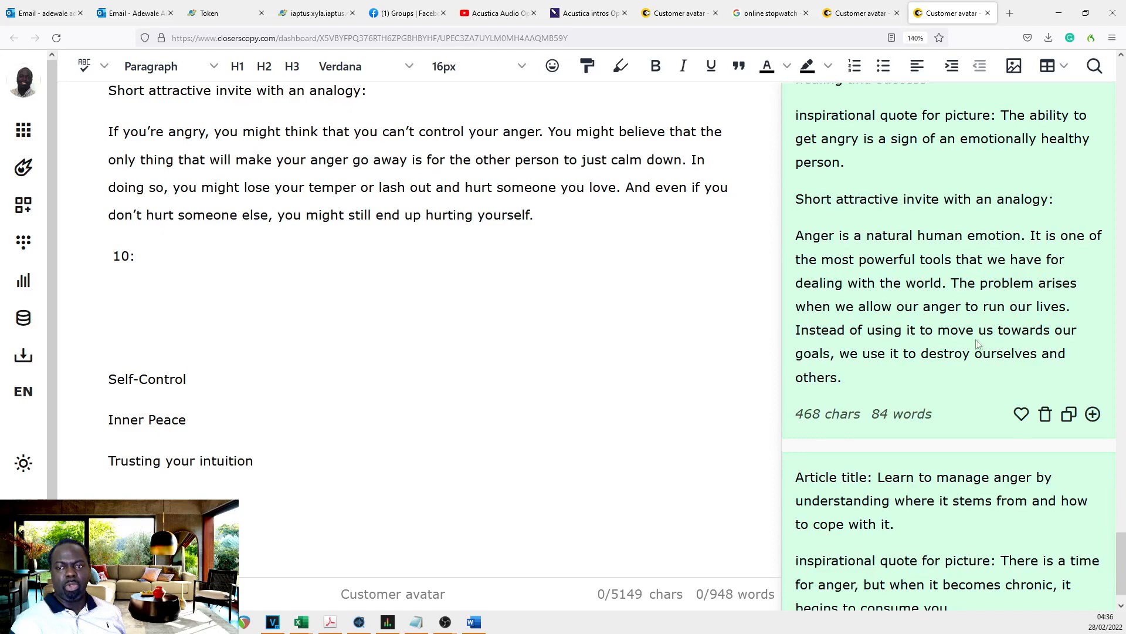
mouse_move(82, 239)
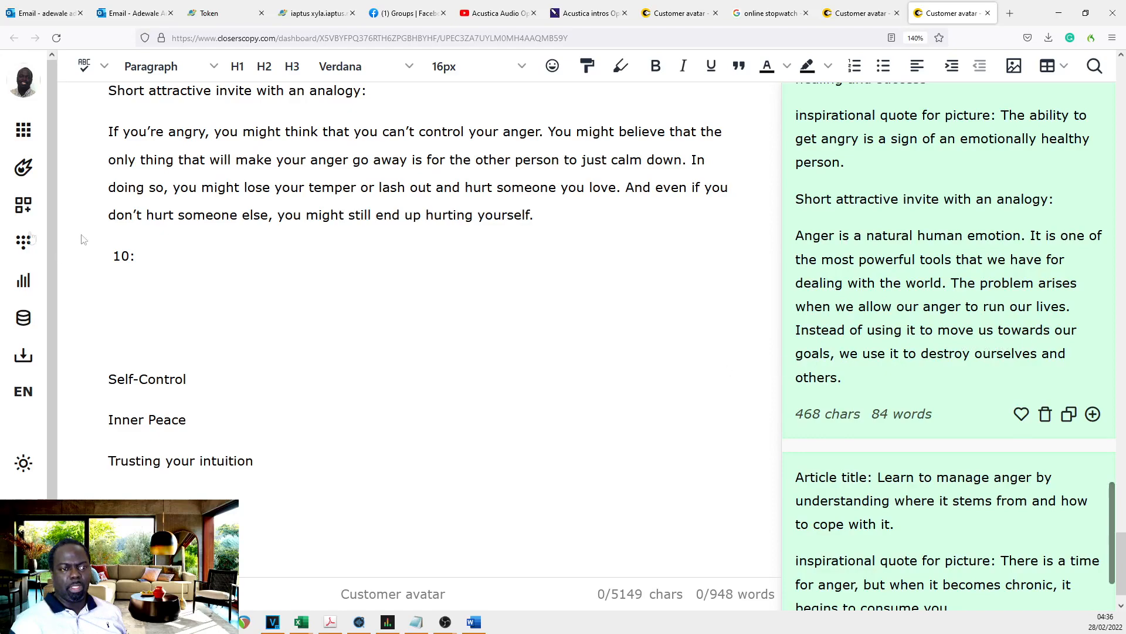
Step: Insert the 'Anger is a natural human emotion' post into the document under item 10
double_click(128, 256)
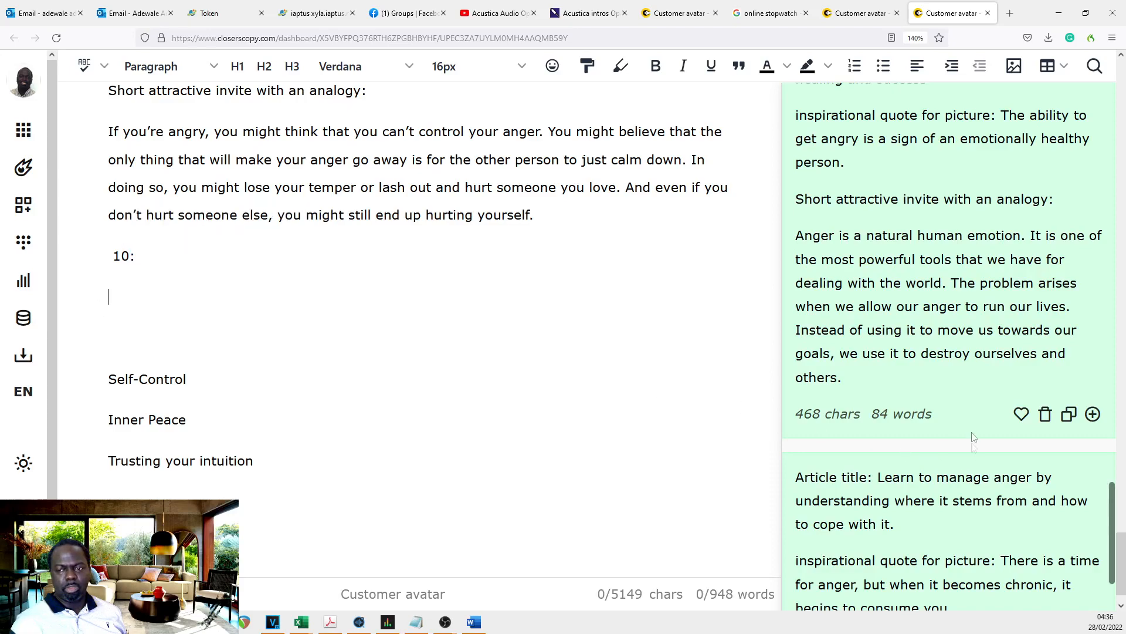
mouse_move(1092, 413)
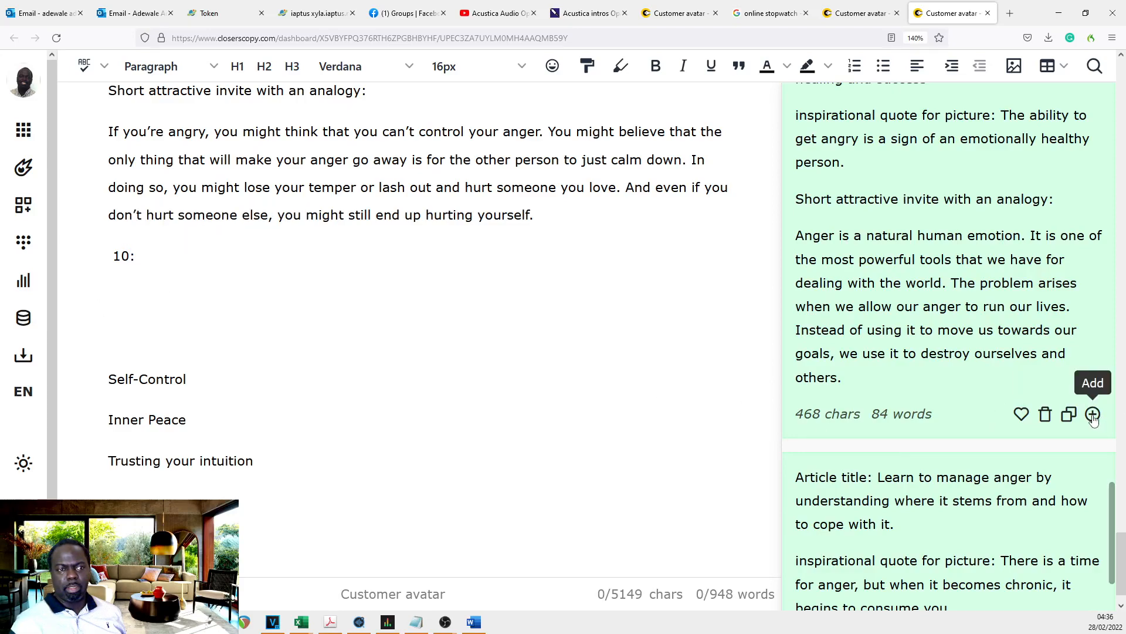
click(1093, 414)
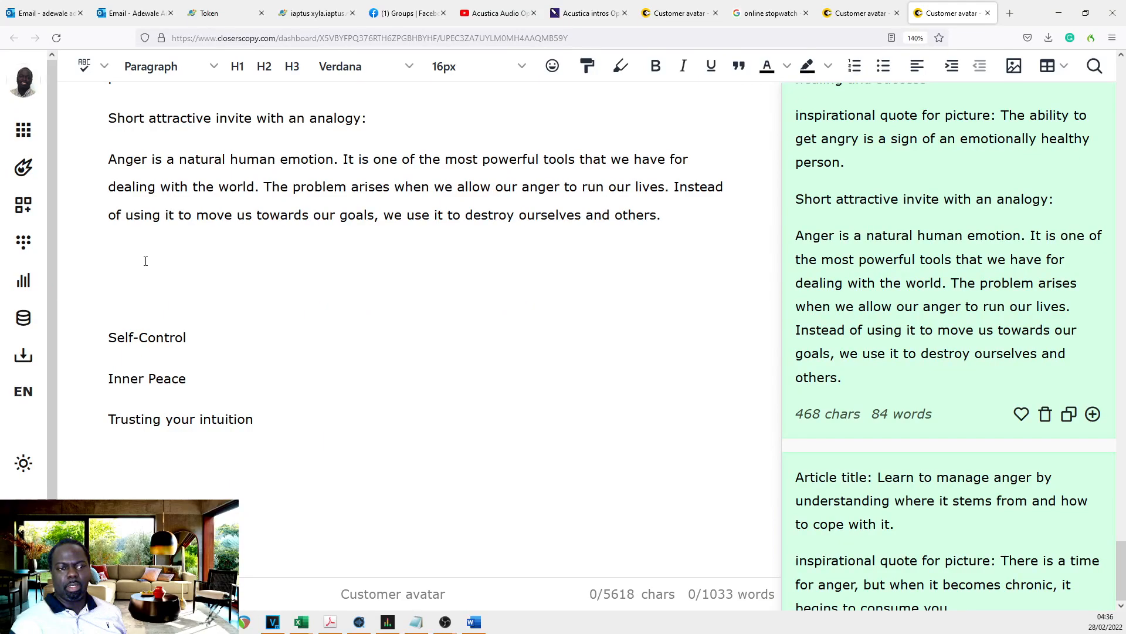
mouse_move(503, 313)
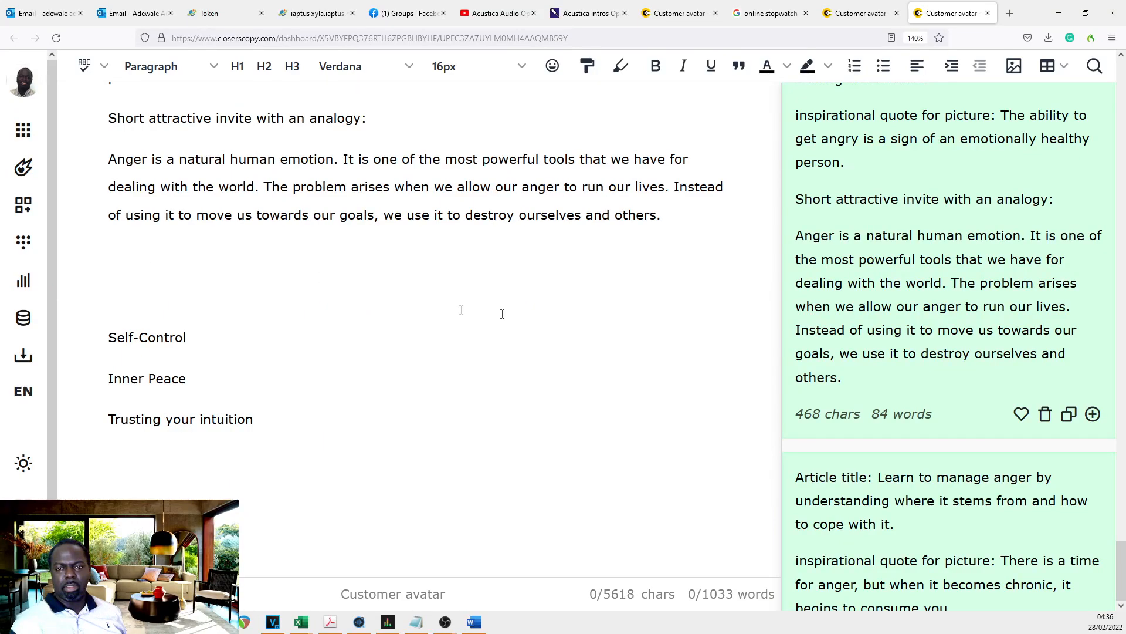
Step: Insert the final spicy invite posts and review the document down to post 30 on intuition
scroll(down, 3)
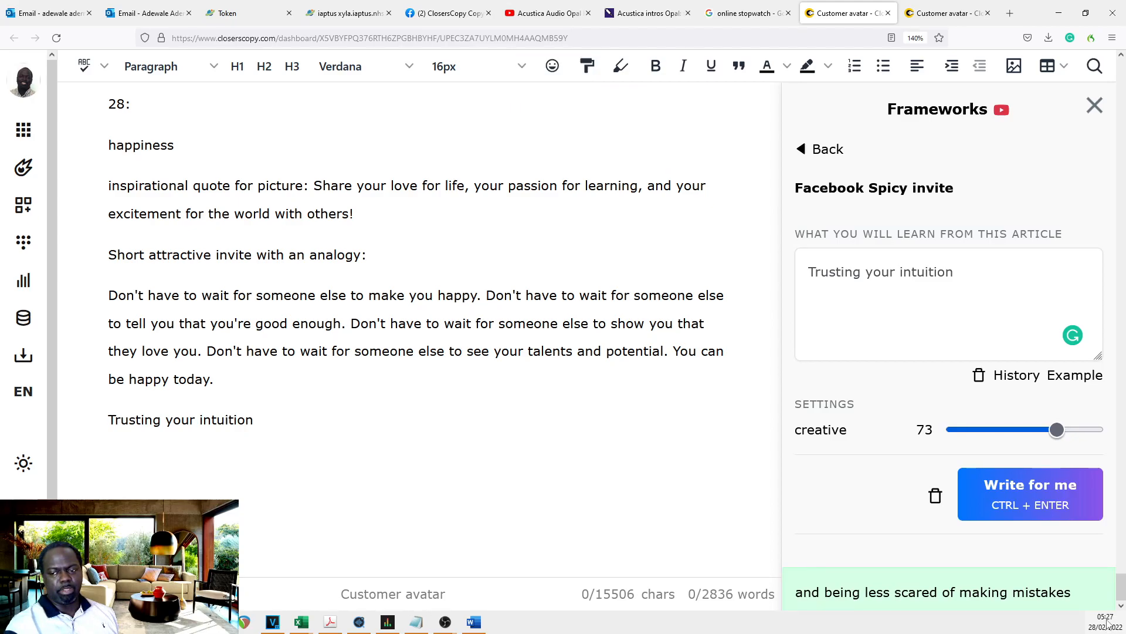
click(1030, 484)
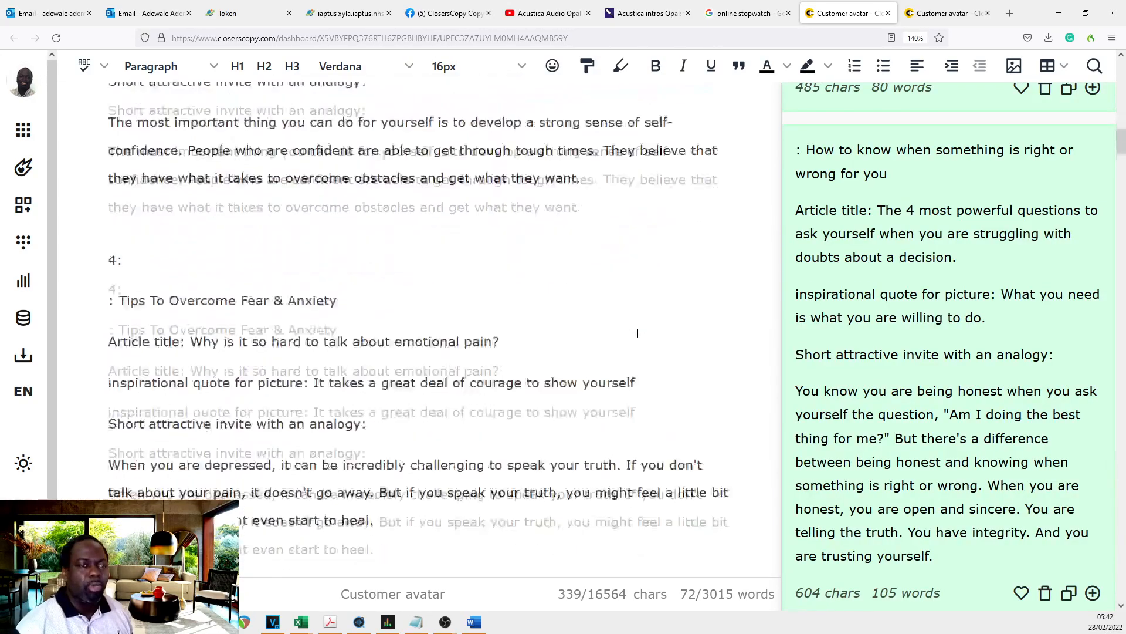
scroll(down, 3)
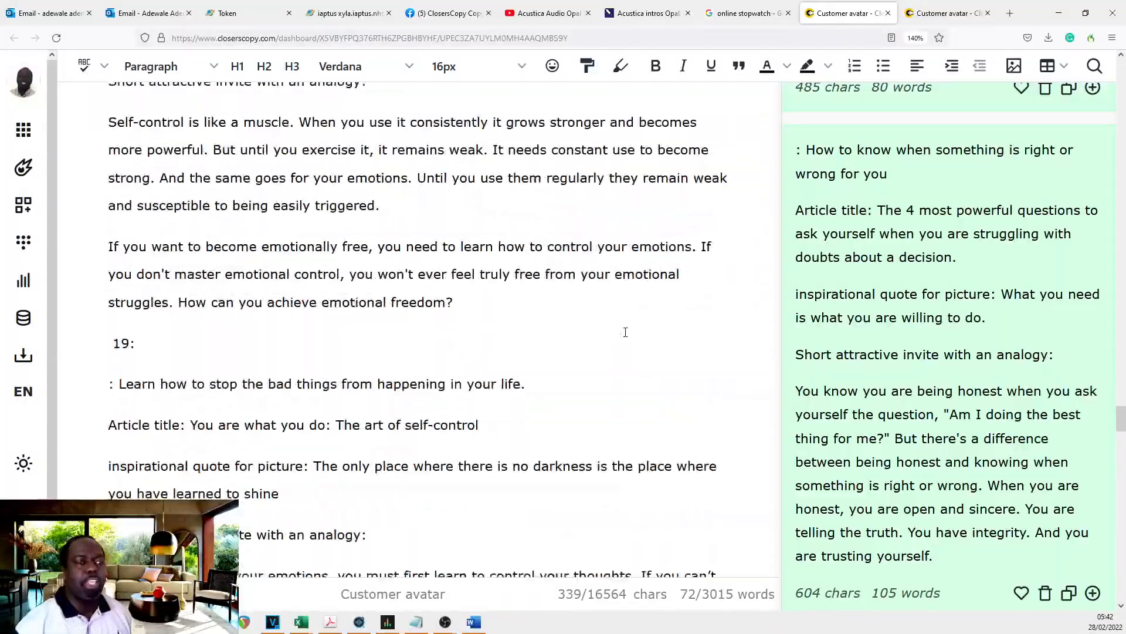
scroll(down, 3)
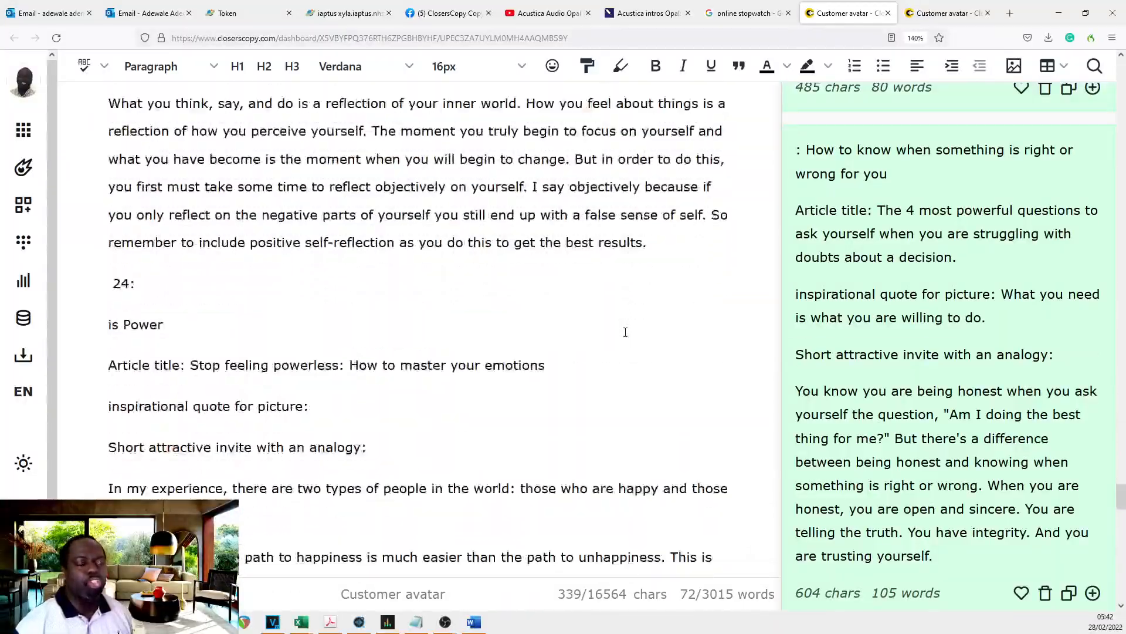
scroll(down, 3)
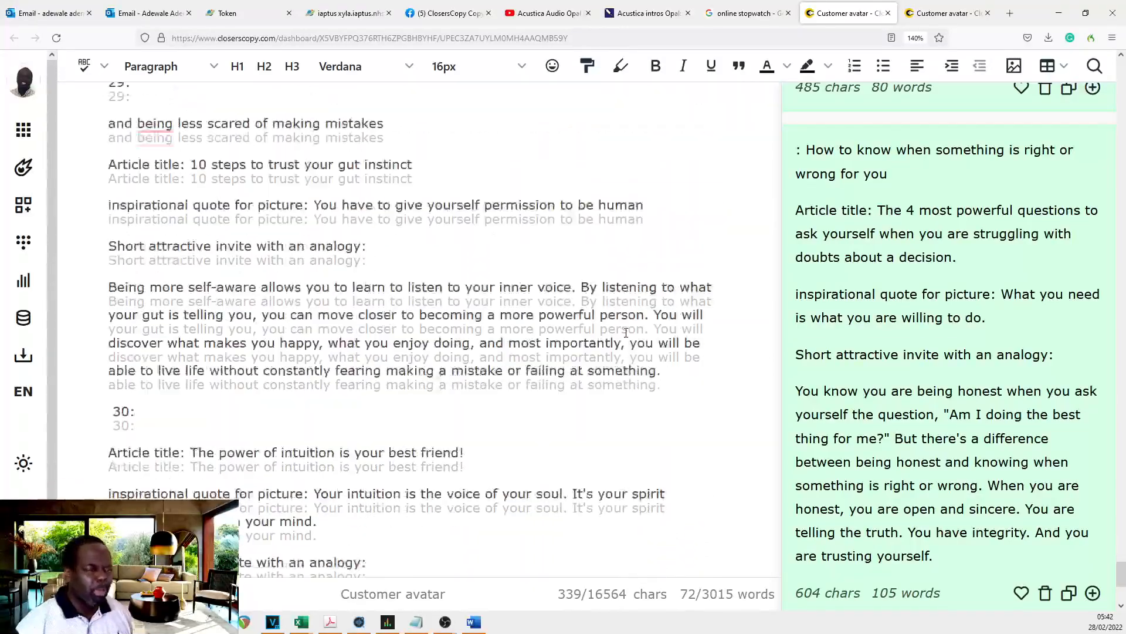